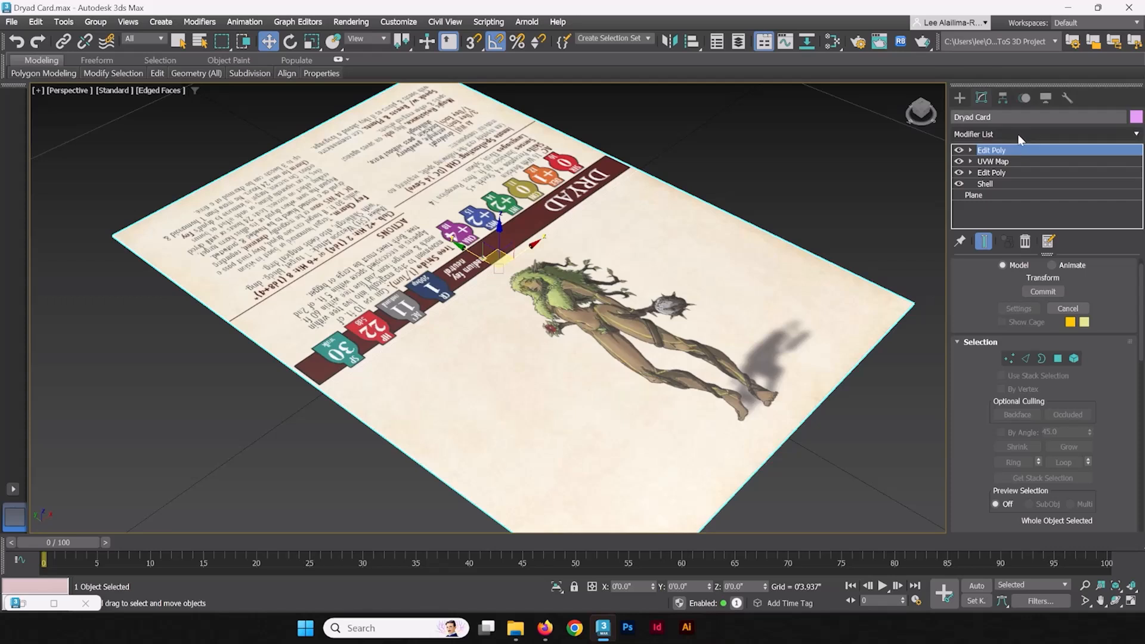
Add a new Edit Poly modifier at the top of the Dryad Card's modifier stack
{"action": "left_click", "coordinate": [1129, 134]}
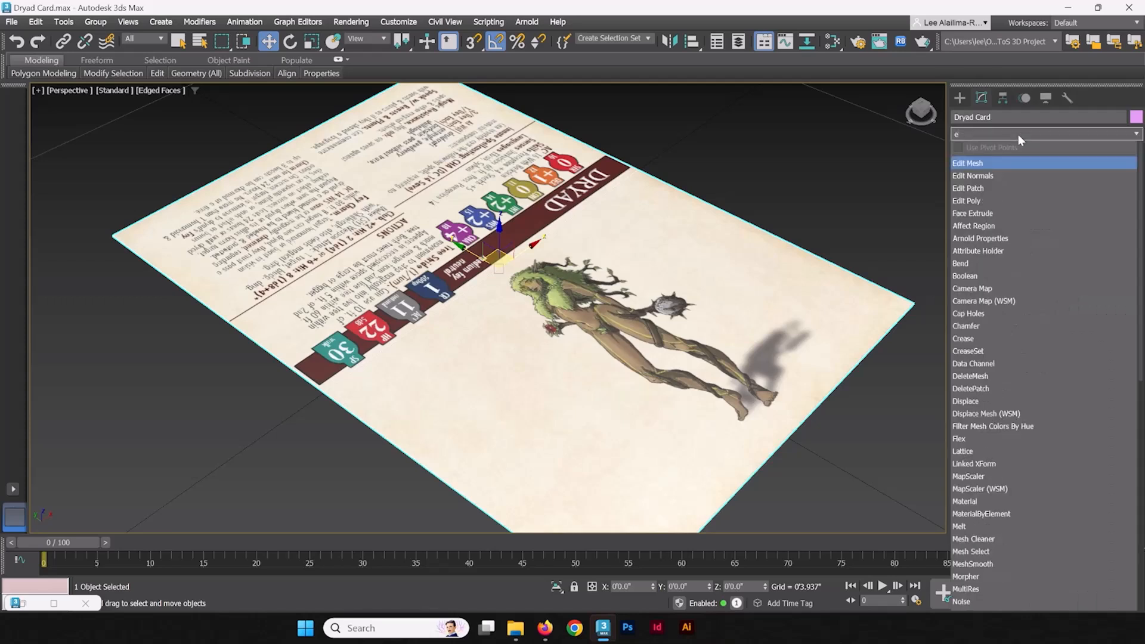
{"action": "left_click", "coordinate": [966, 200]}
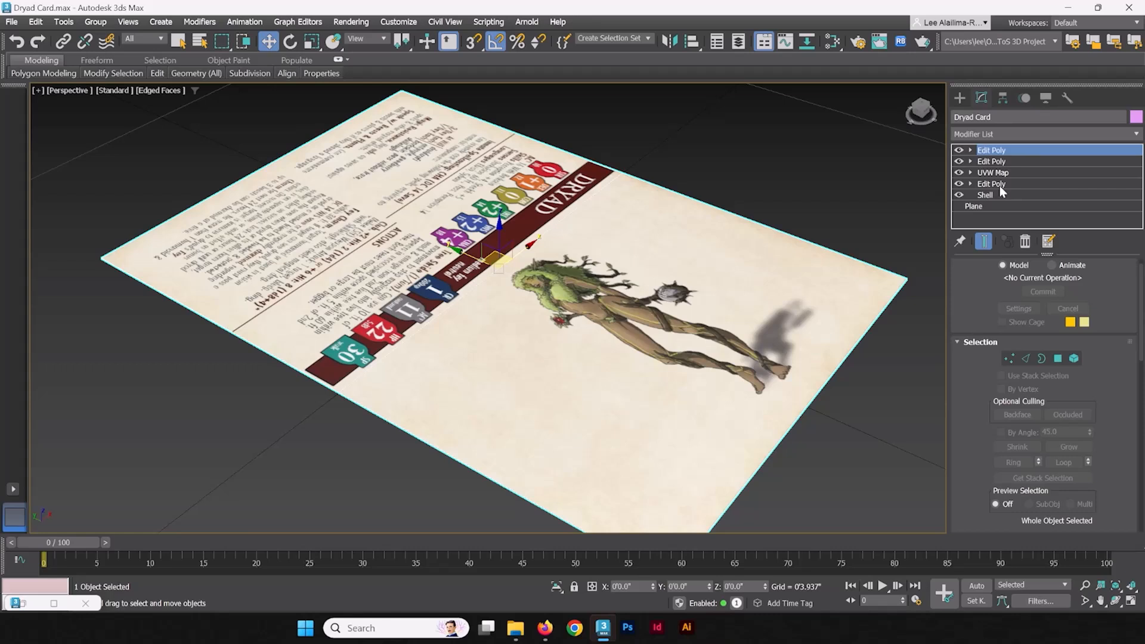
Rename the older Edit Poly modifiers to 'Edit Poly - Mtl ID' and 'Edit Poly - Connect'
{"action": "right_click", "coordinate": [992, 161]}
{"action": "type", "text": " - Mtl ID"}
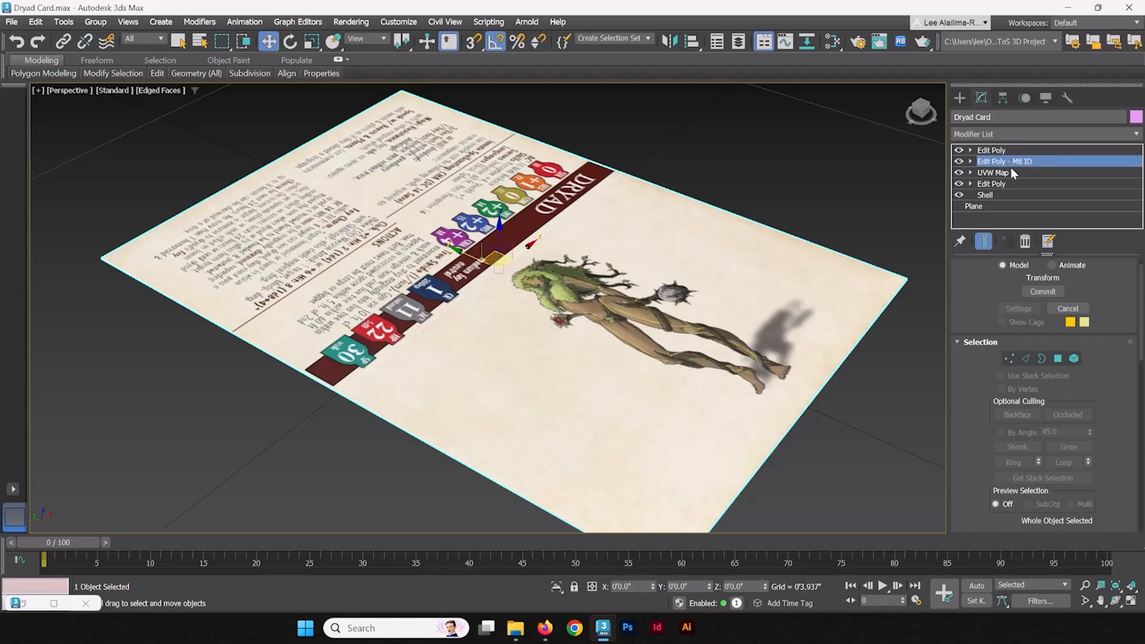
{"action": "left_click", "coordinate": [992, 183]}
{"action": "type", "text": " - Connect"}
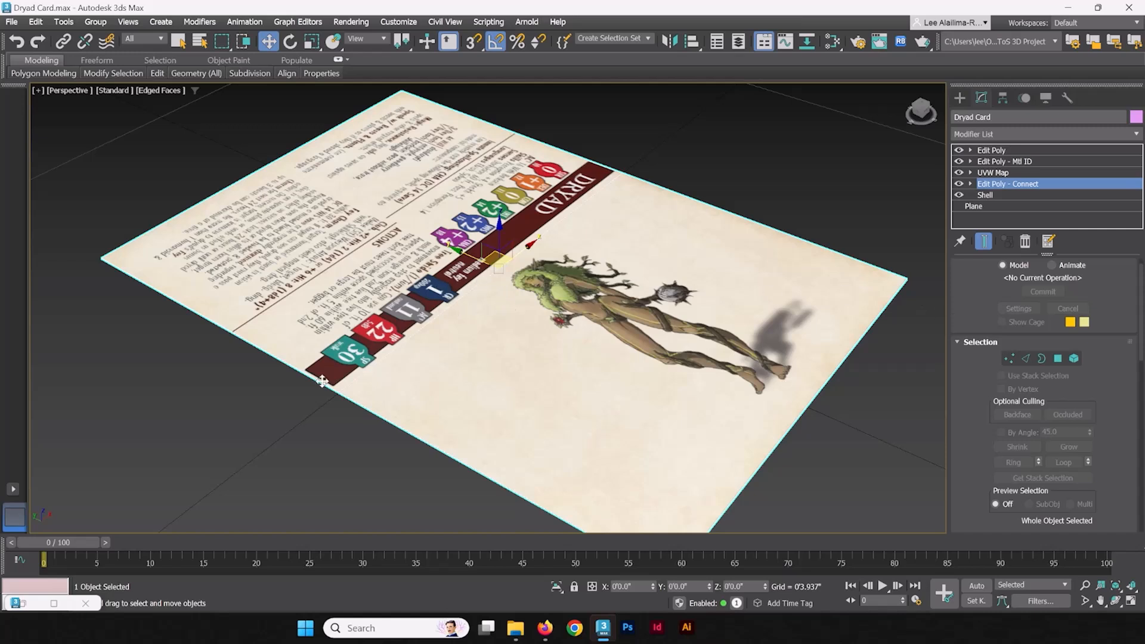
{"action": "mouse_move", "coordinate": [609, 246]}
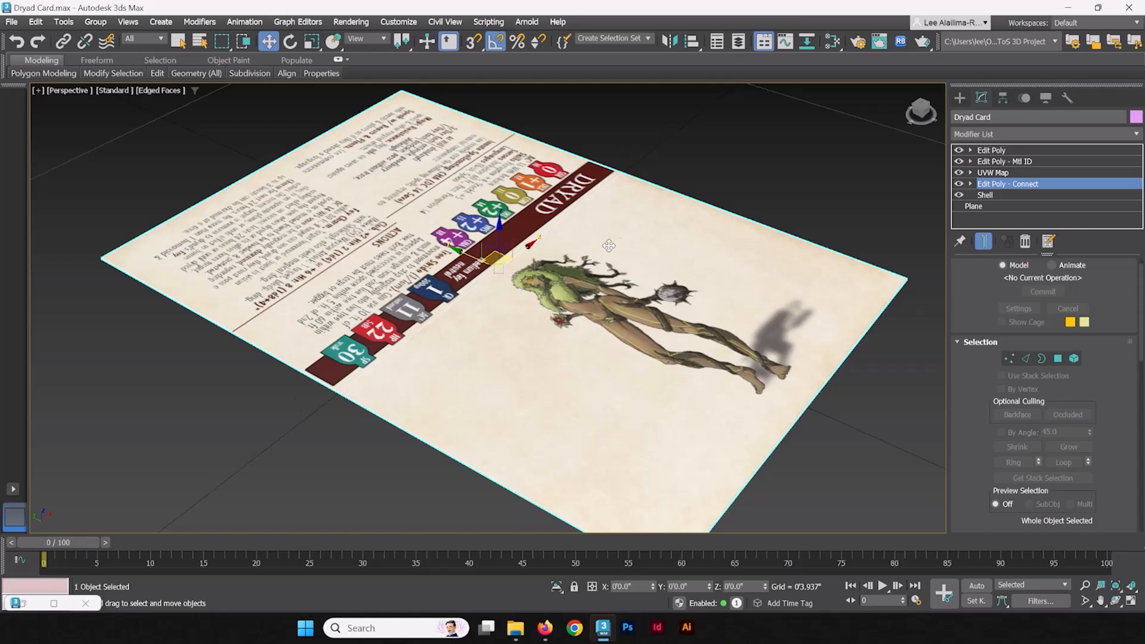
{"action": "left_click", "coordinate": [992, 151]}
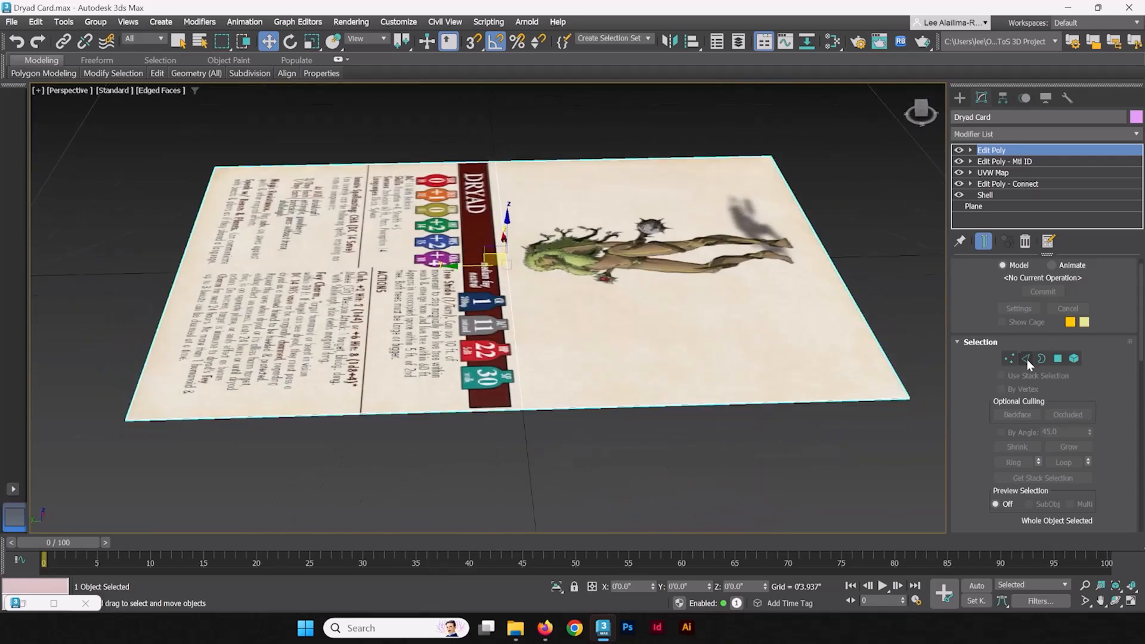
Enter Edge sub-object level on the top Edit Poly and clear the edge selection
{"action": "left_click", "coordinate": [1026, 359]}
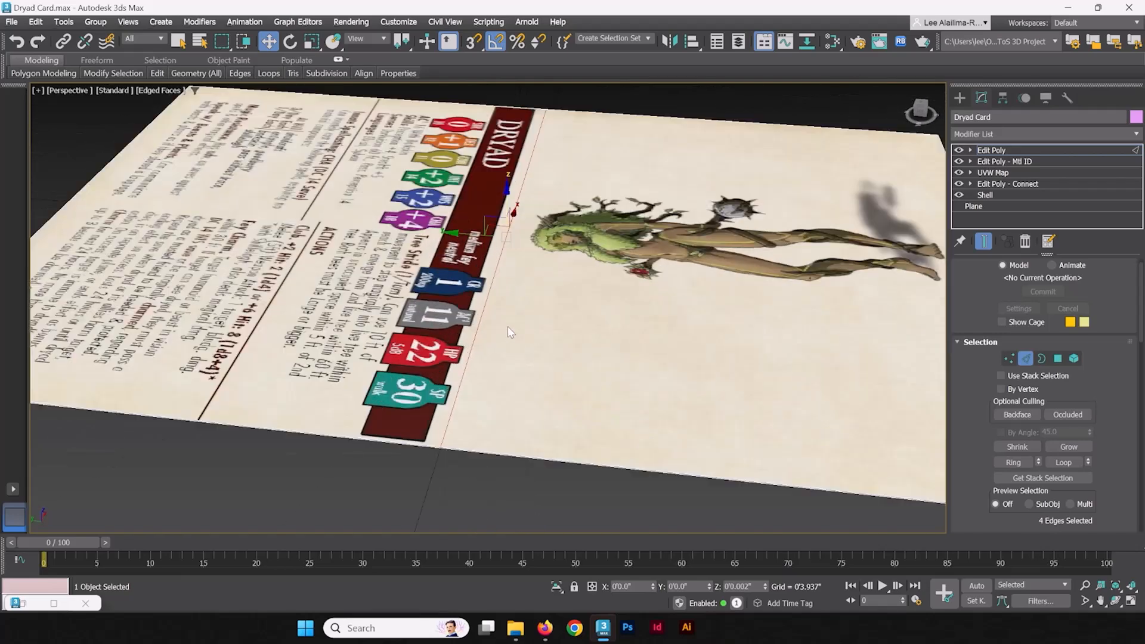
{"action": "left_click", "coordinate": [438, 454]}
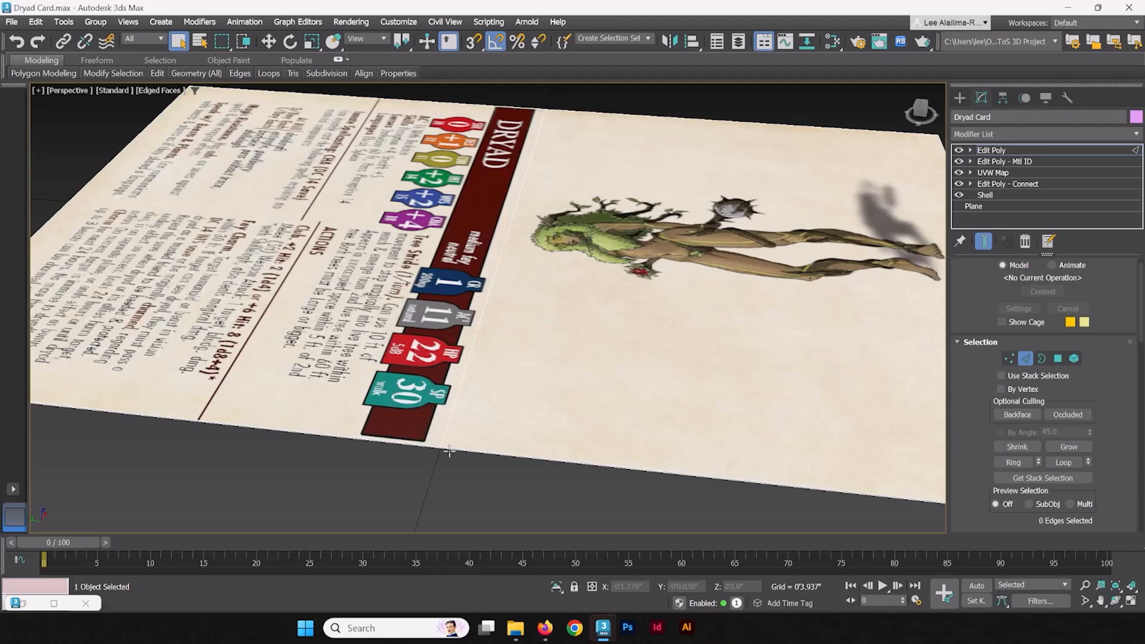
{"action": "mouse_move", "coordinate": [461, 383]}
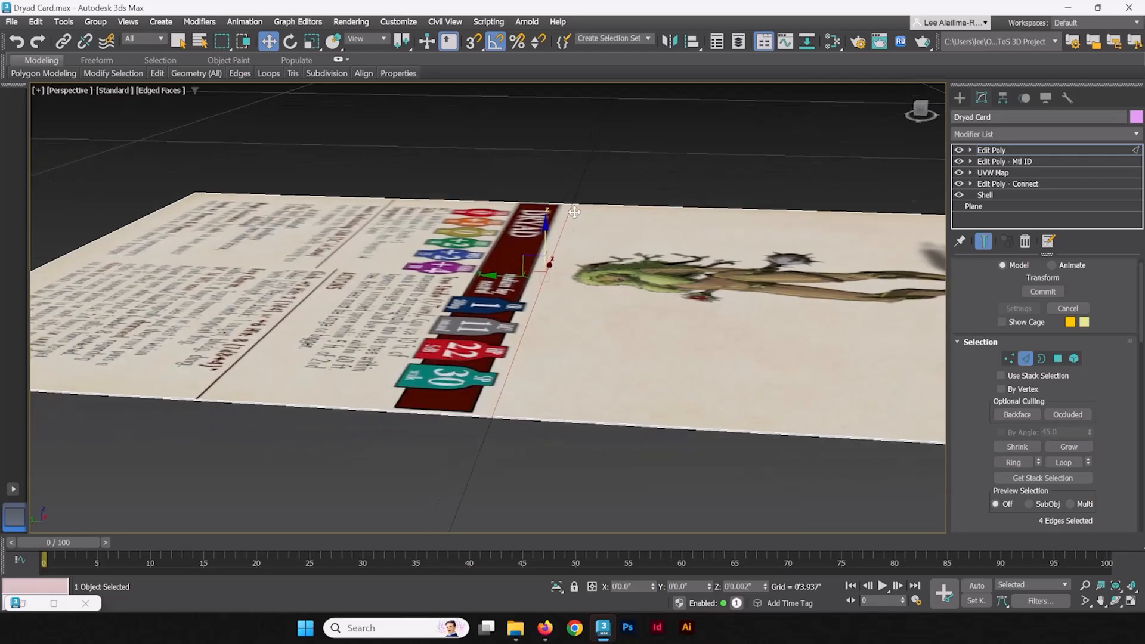
{"action": "mouse_move", "coordinate": [480, 421]}
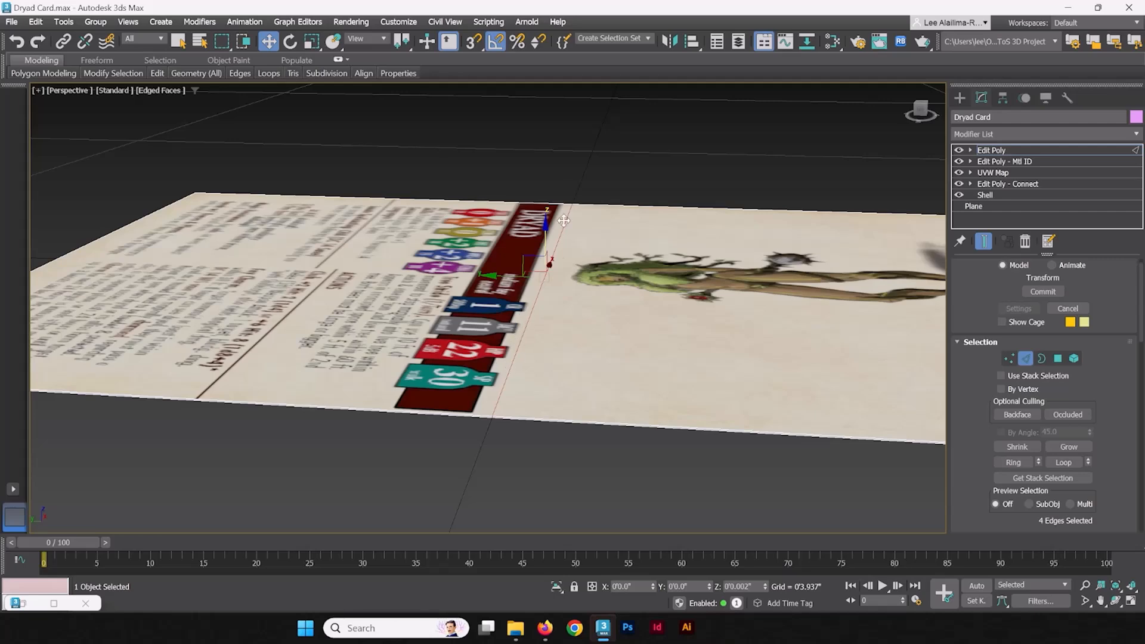
{"action": "mouse_move", "coordinate": [543, 236]}
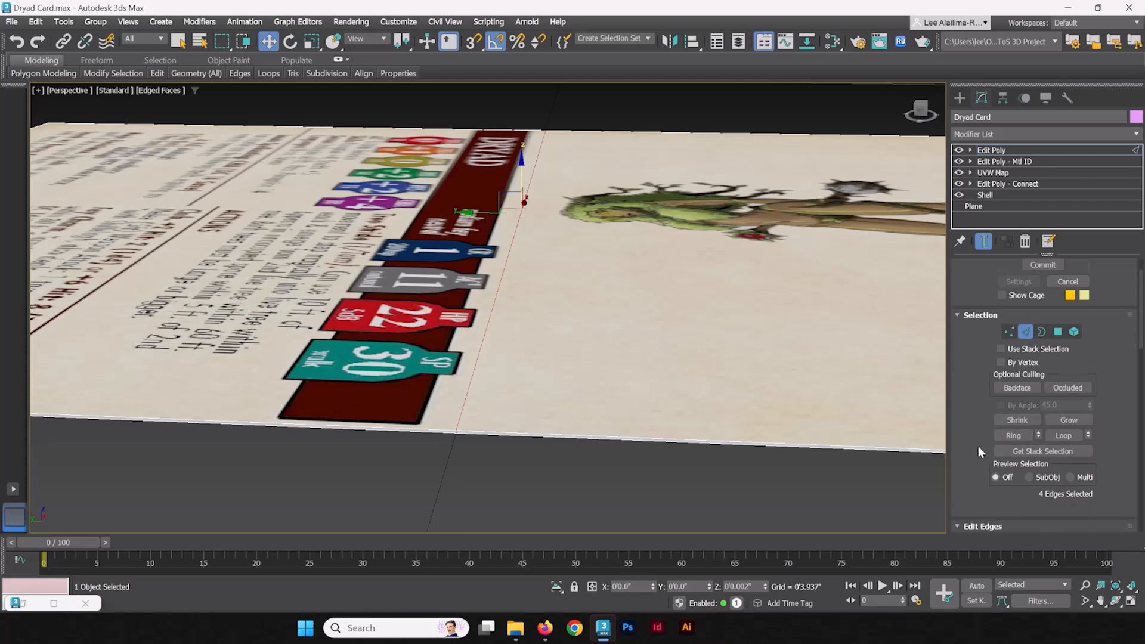
{"action": "scroll", "scroll_direction": "down", "scroll_amount": 3}
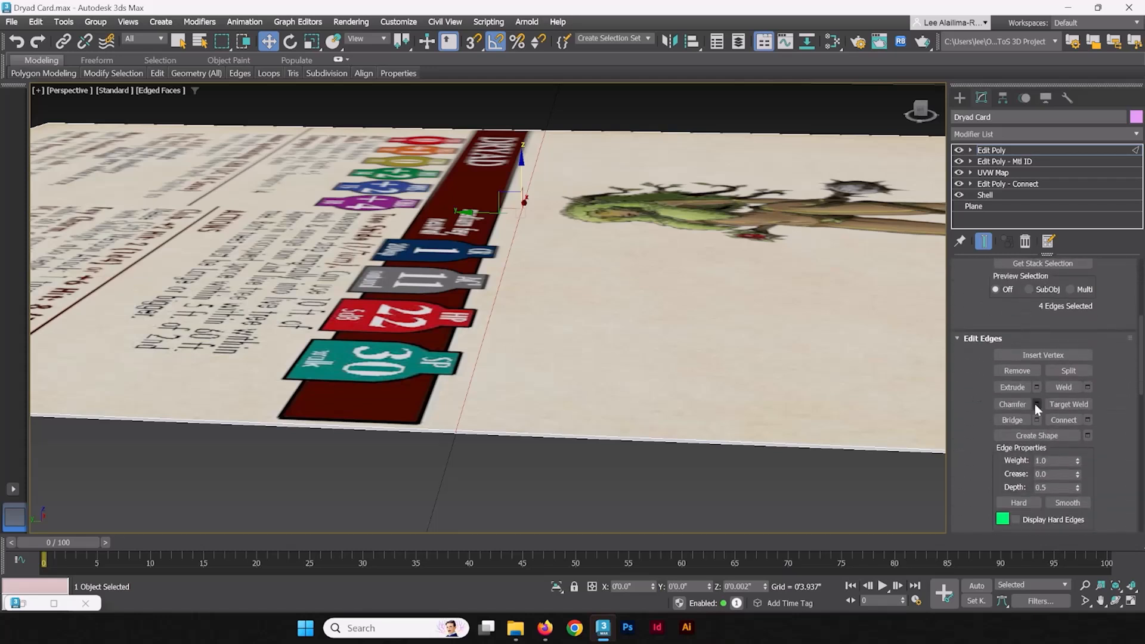
{"action": "mouse_move", "coordinate": [1039, 410]}
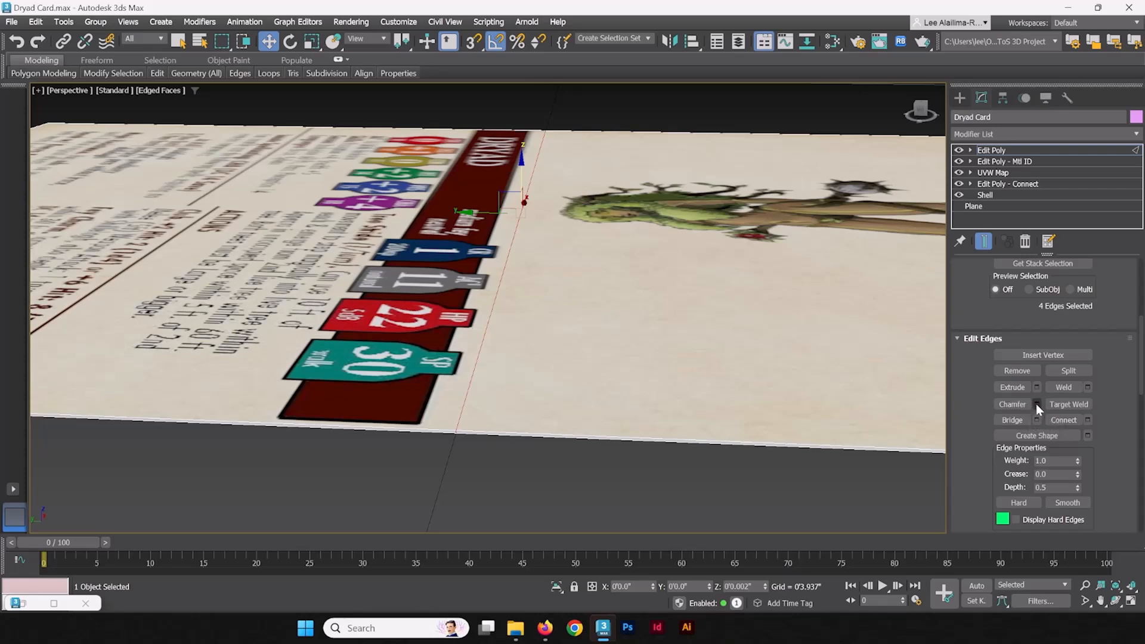
{"action": "mouse_move", "coordinate": [1013, 405]}
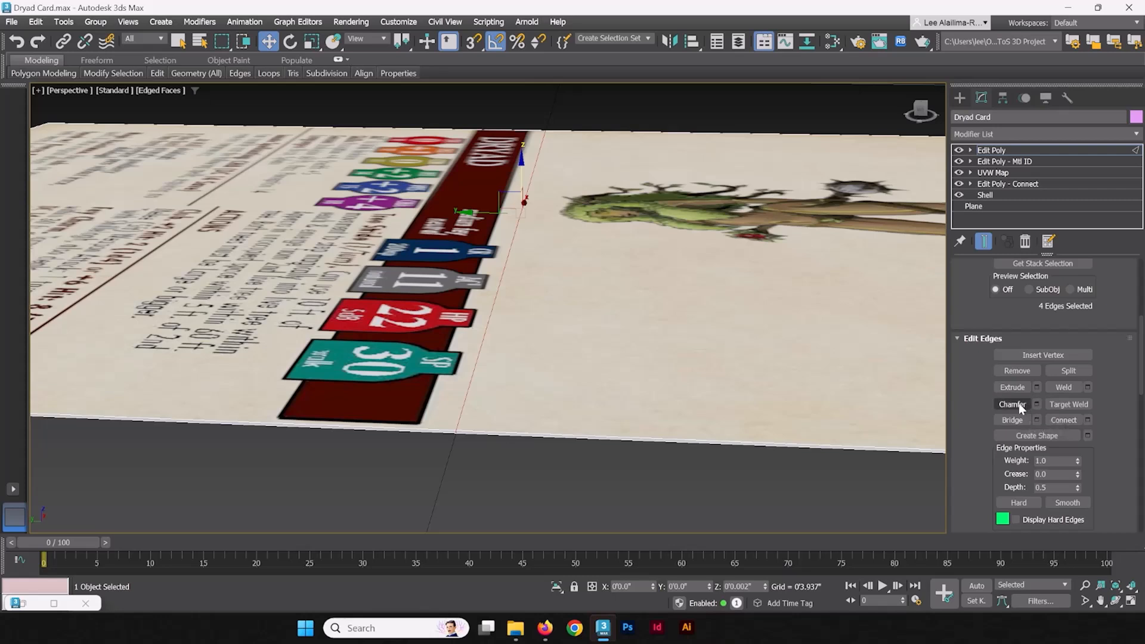
{"action": "left_click", "coordinate": [1013, 404]}
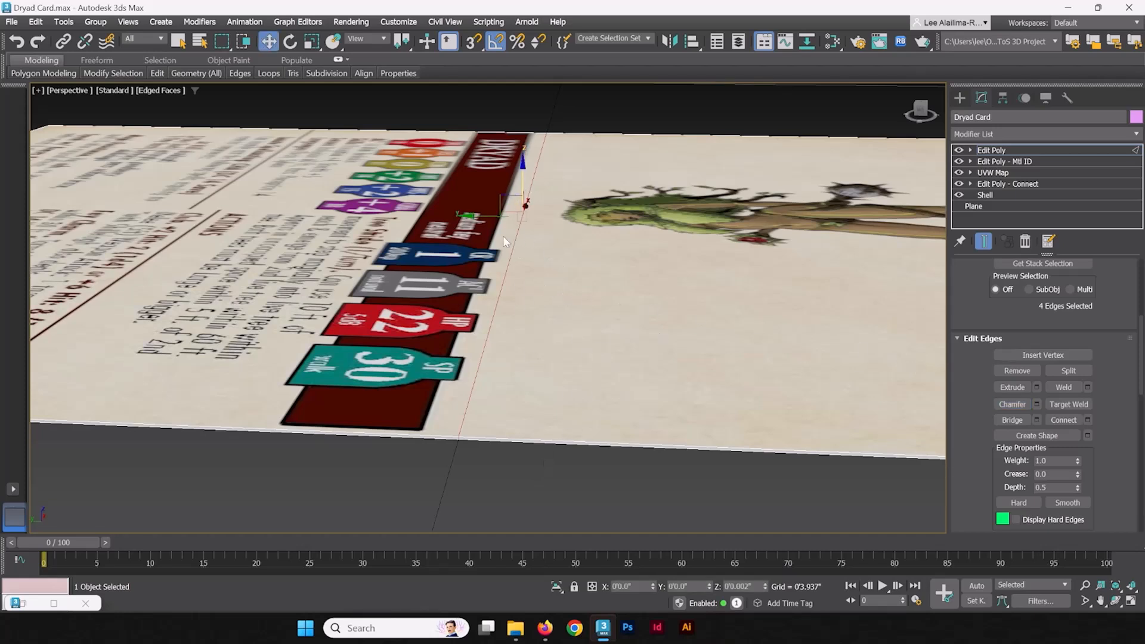
{"action": "left_click", "coordinate": [483, 214]}
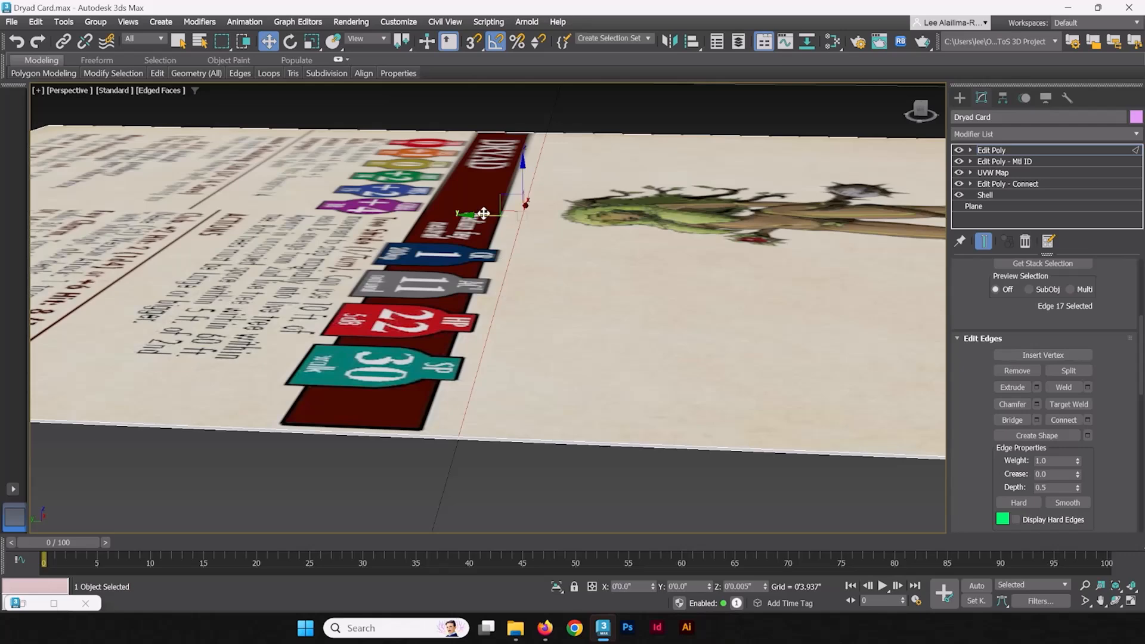
{"action": "mouse_move", "coordinate": [592, 348]}
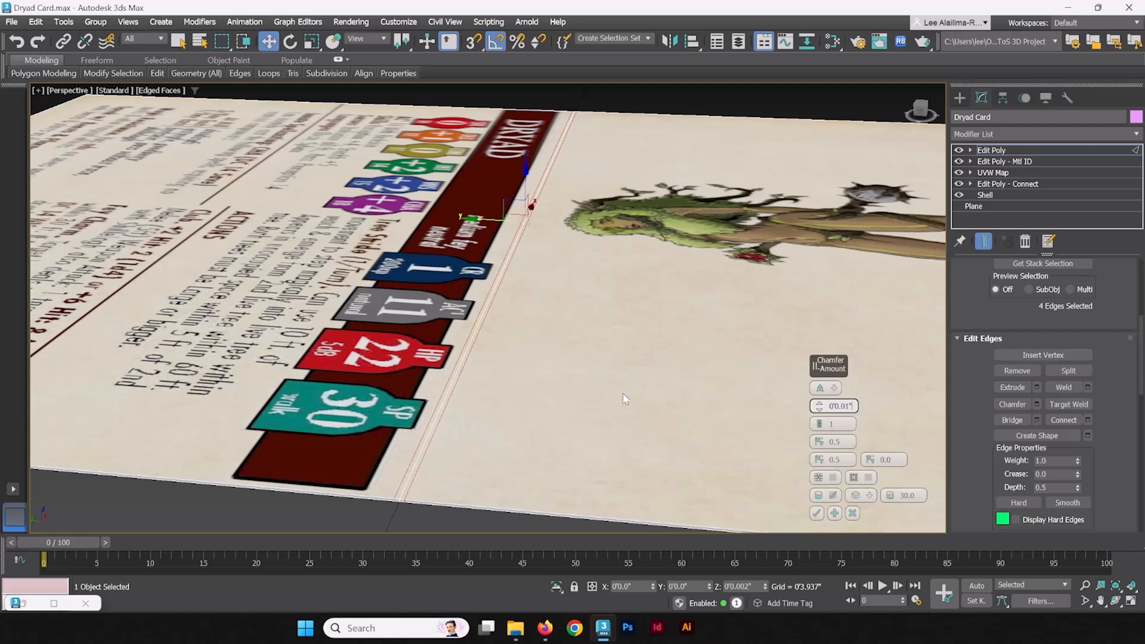
{"action": "mouse_move", "coordinate": [546, 305]}
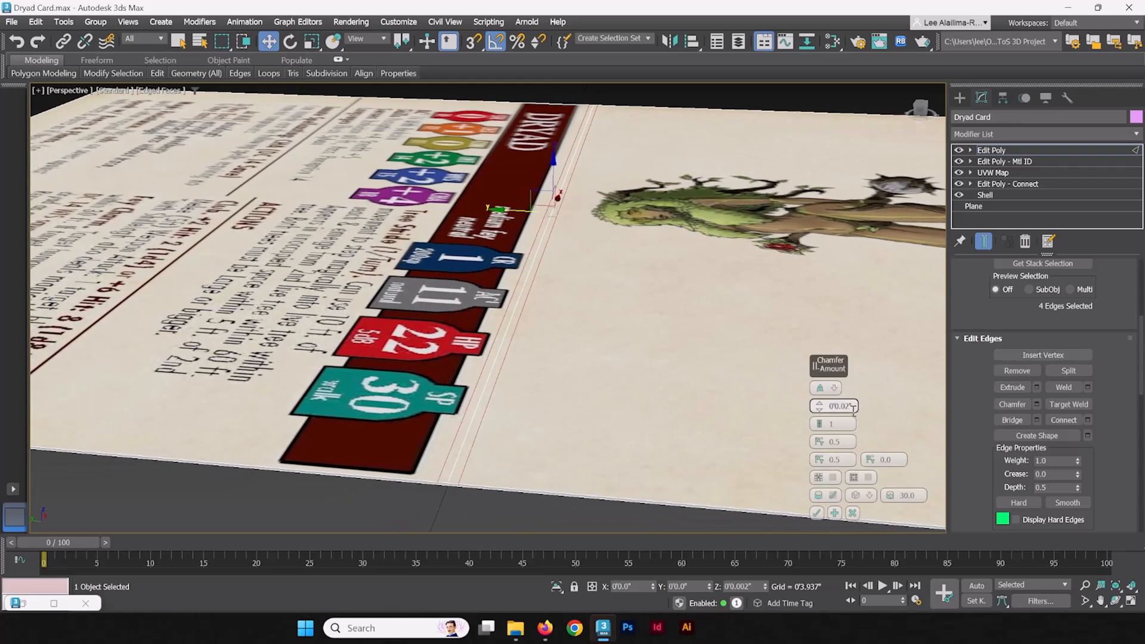
Set the seam chamfer to a 0.04-inch amount with 2 connect edge segments
{"action": "left_click", "coordinate": [853, 406]}
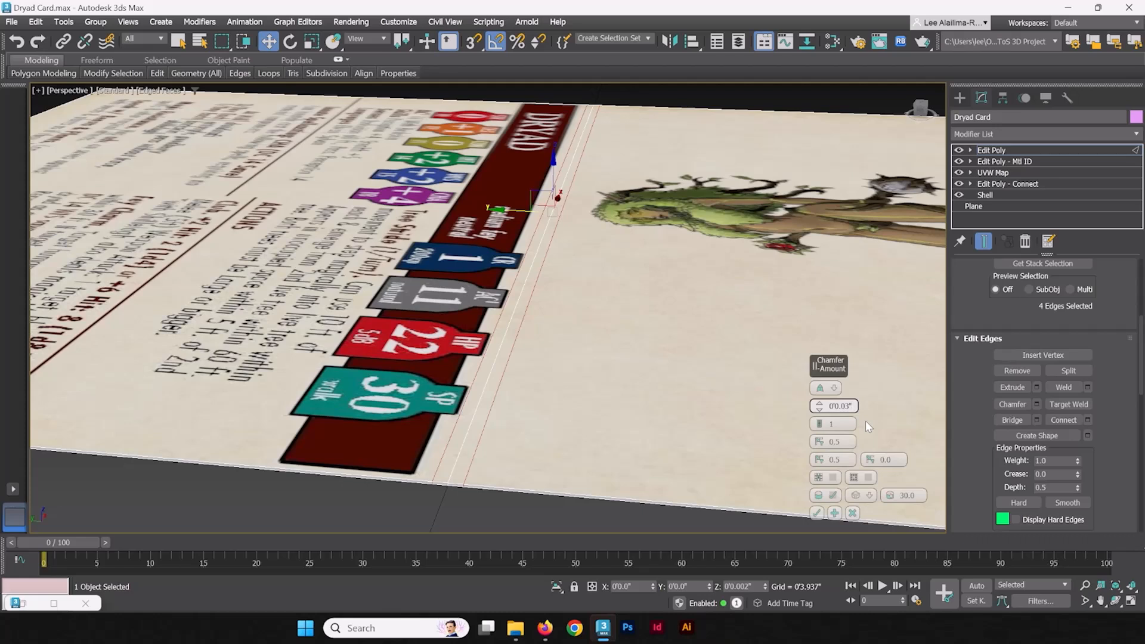
{"action": "left_click", "coordinate": [851, 404]}
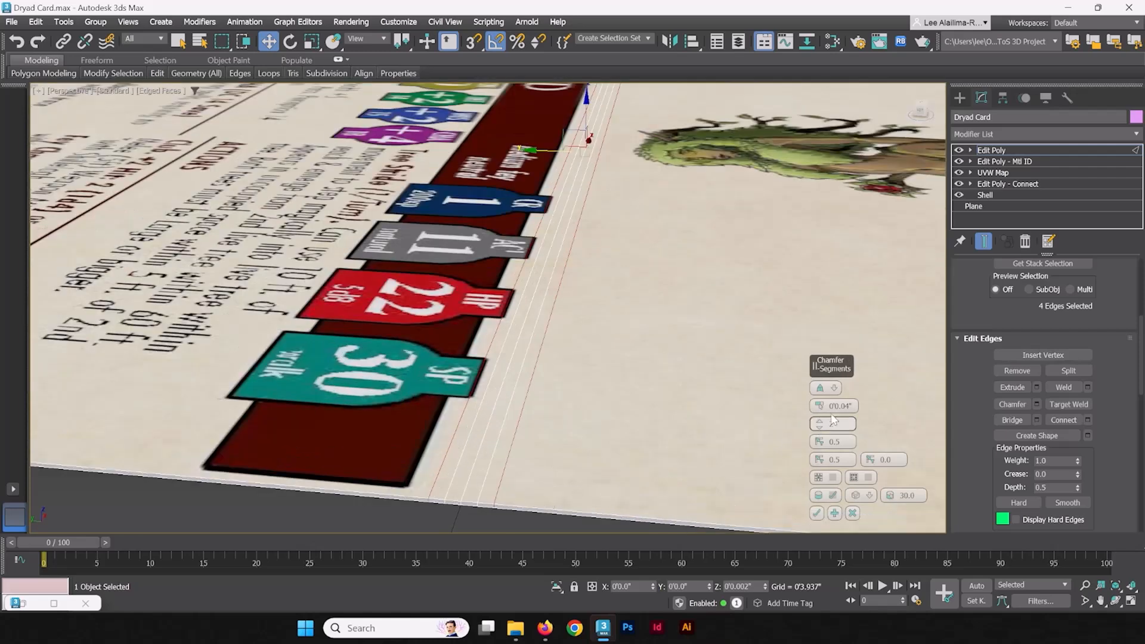
{"action": "triple_click", "coordinate": [833, 423]}
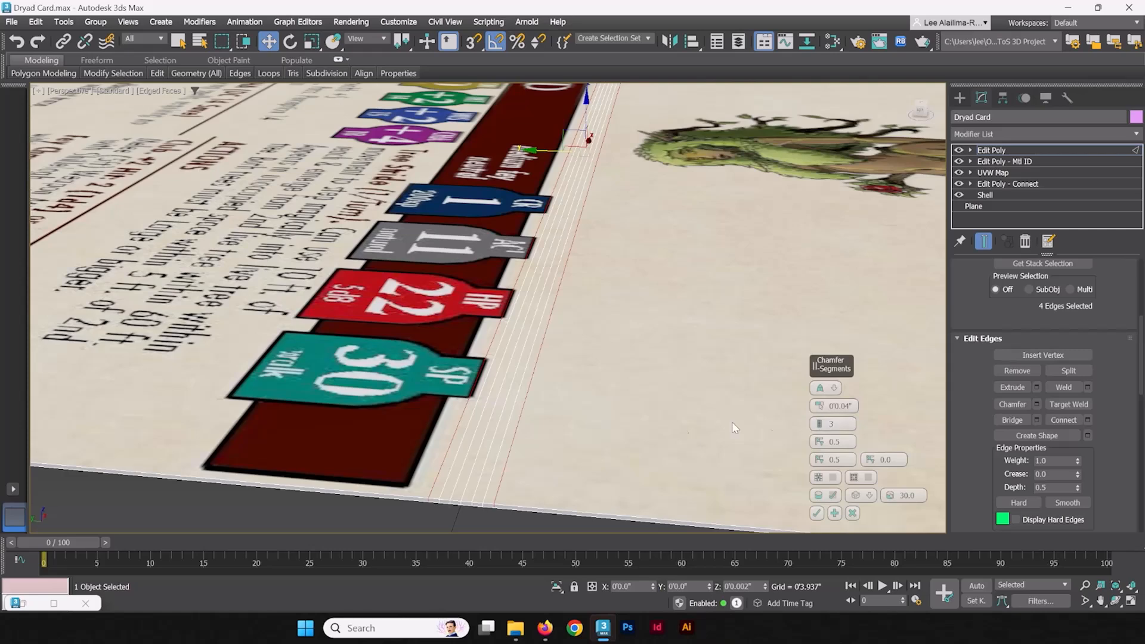
{"action": "mouse_move", "coordinate": [549, 400]}
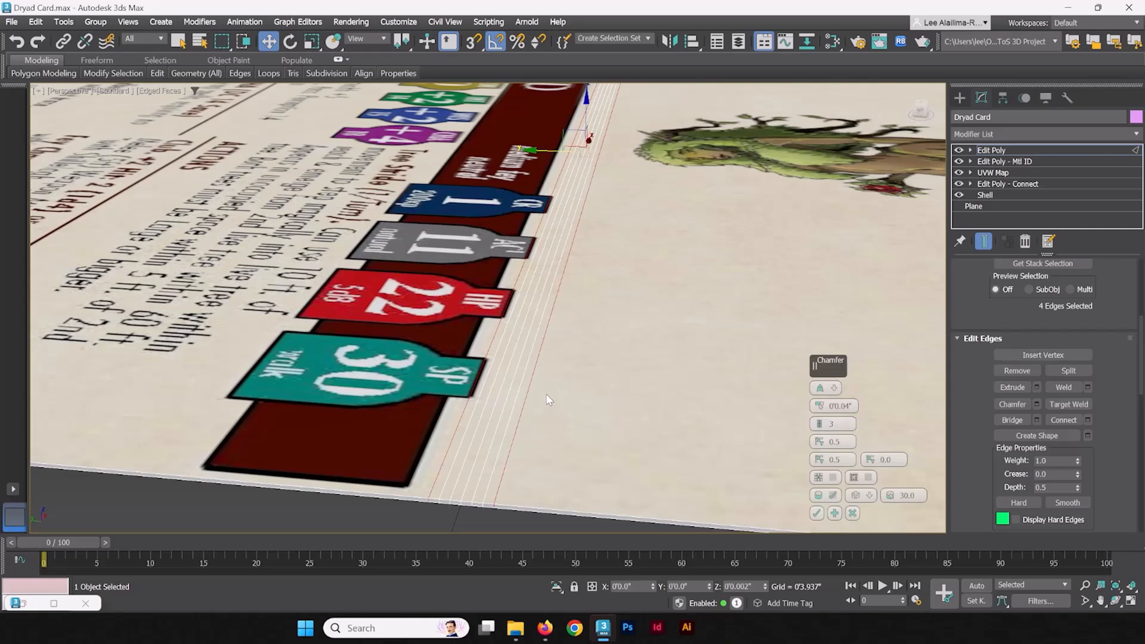
{"action": "mouse_move", "coordinate": [630, 357]}
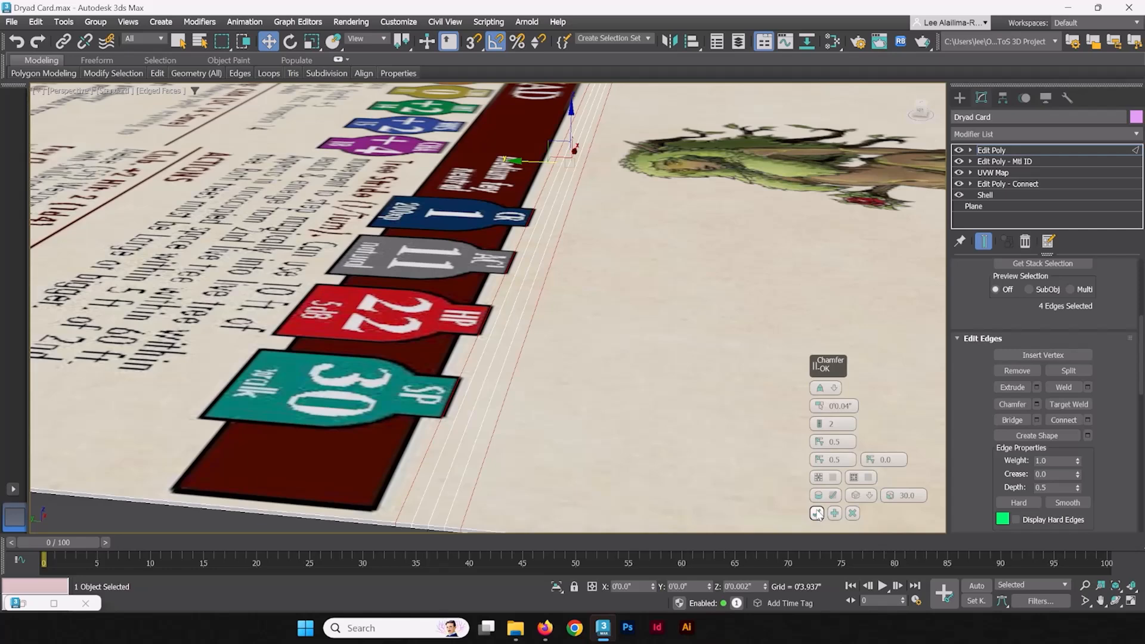
Commit the seam chamfer and return the Edit Poly to object level
{"action": "left_click", "coordinate": [817, 513]}
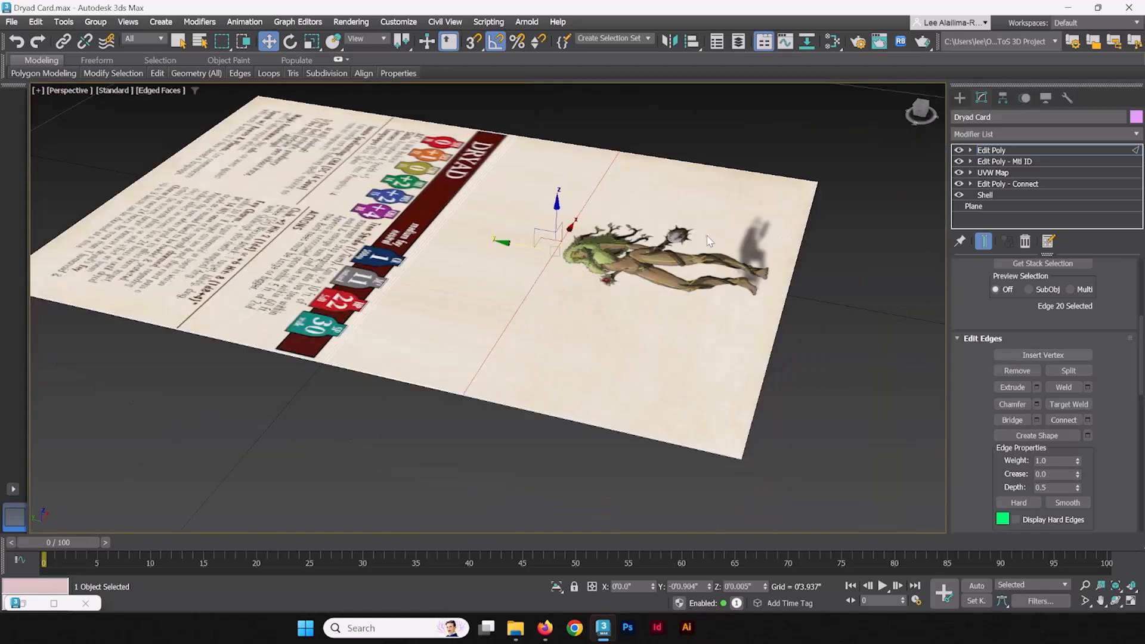
{"action": "mouse_move", "coordinate": [517, 243]}
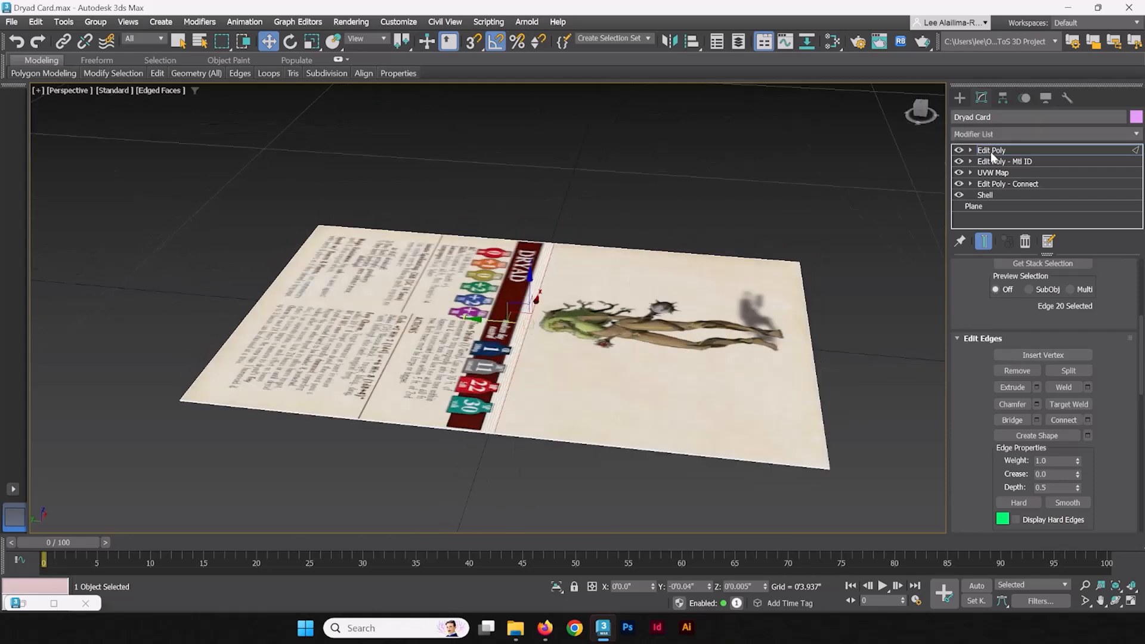
{"action": "left_click", "coordinate": [992, 150]}
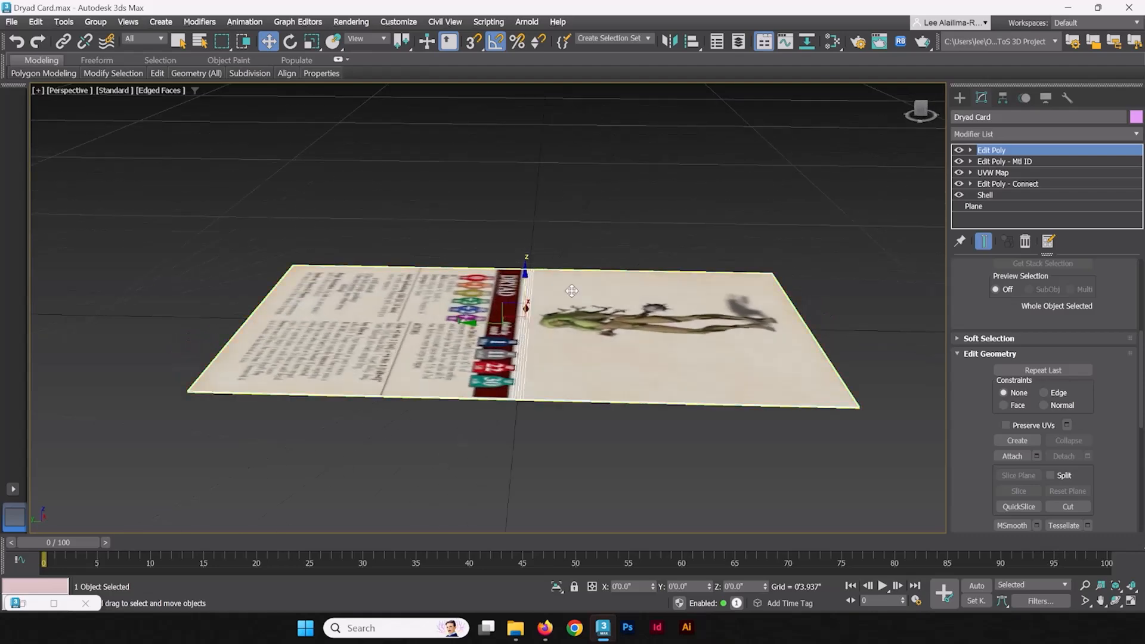
Rotate the card -90 degrees around X so it stands upright
{"action": "left_click", "coordinate": [290, 42]}
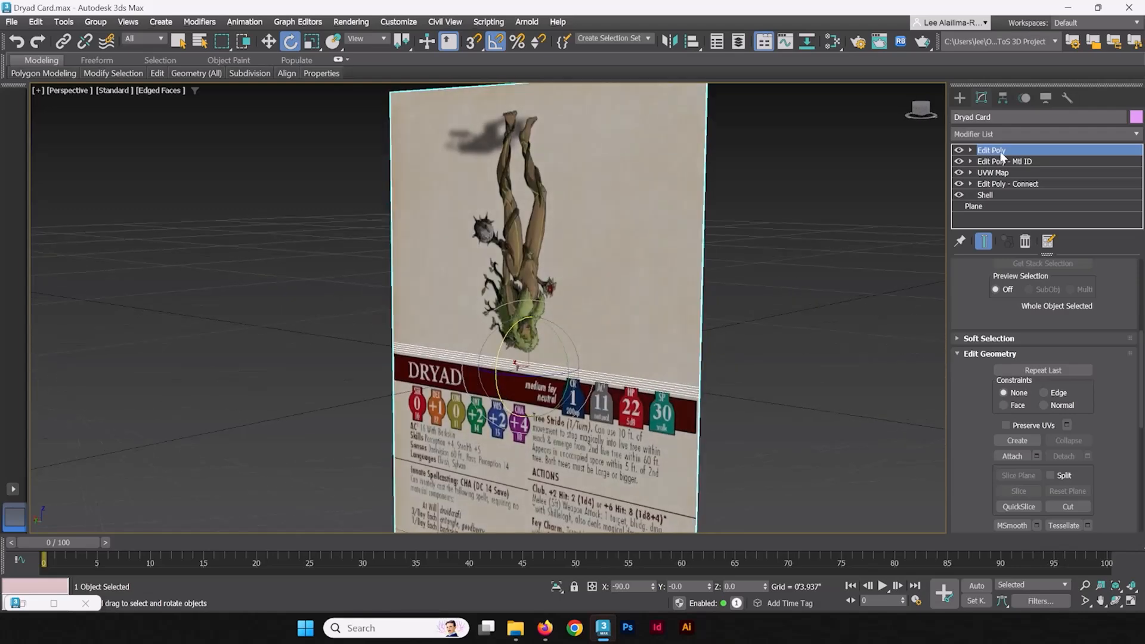
{"action": "mouse_move", "coordinate": [978, 165]}
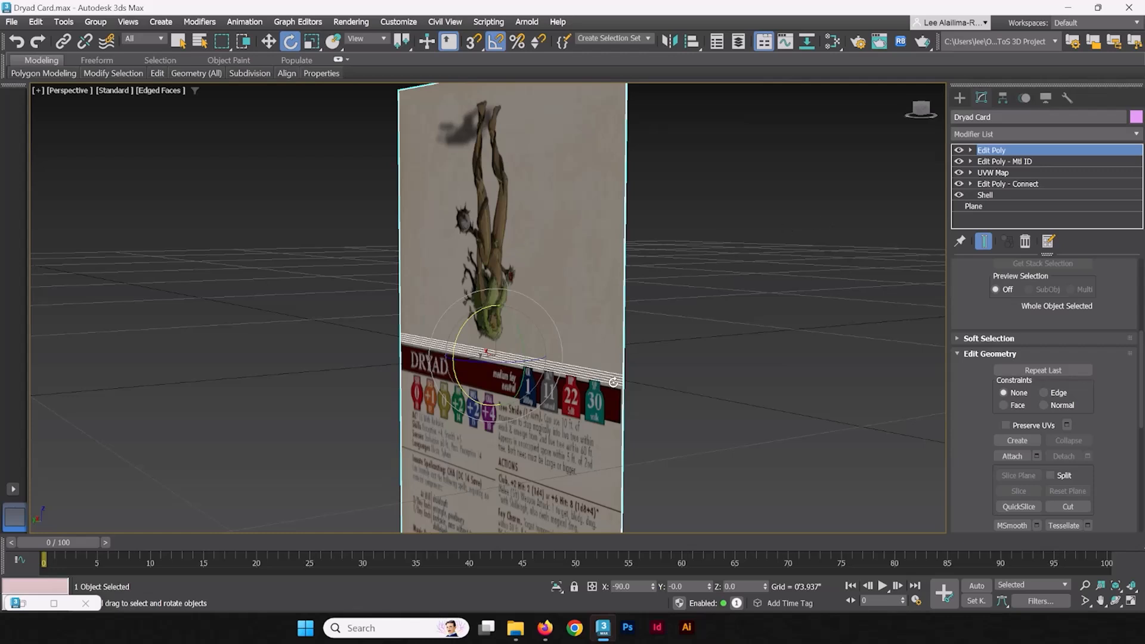
{"action": "mouse_move", "coordinate": [573, 209]}
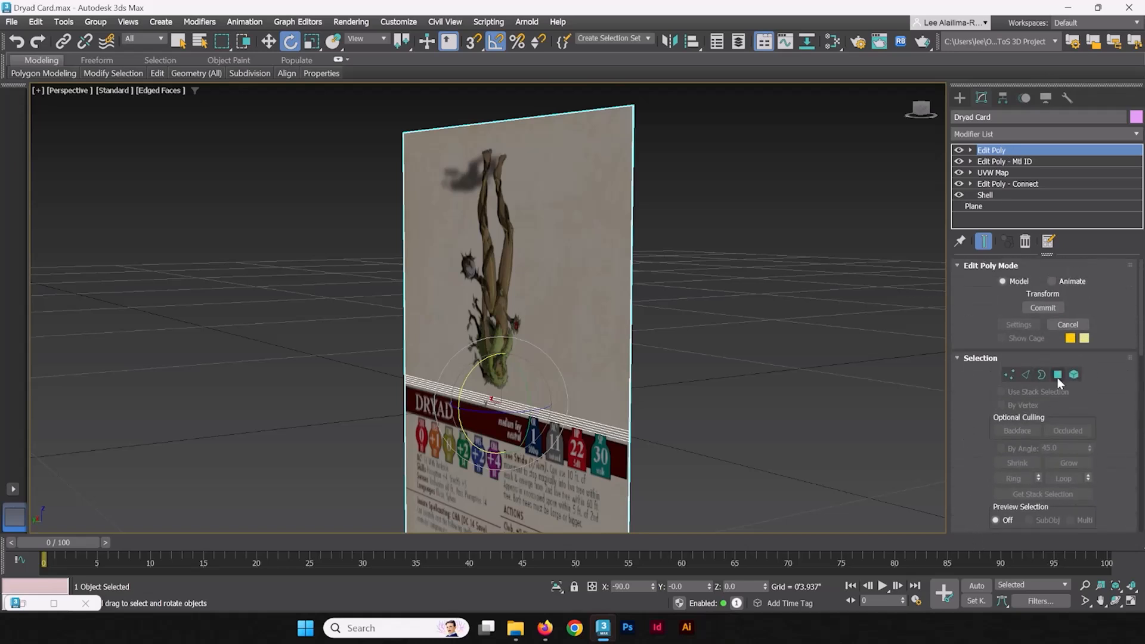
Select the card's top artwork polygons at Polygon level and expand the Soft Selection rollout
{"action": "left_click", "coordinate": [1057, 374]}
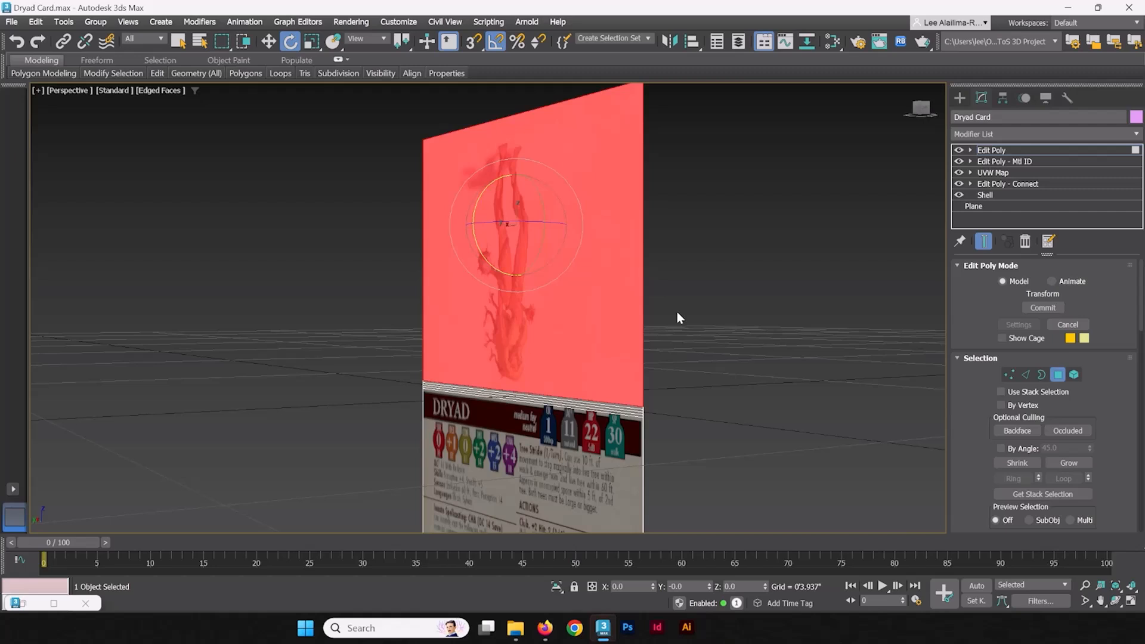
{"action": "mouse_move", "coordinate": [875, 444]}
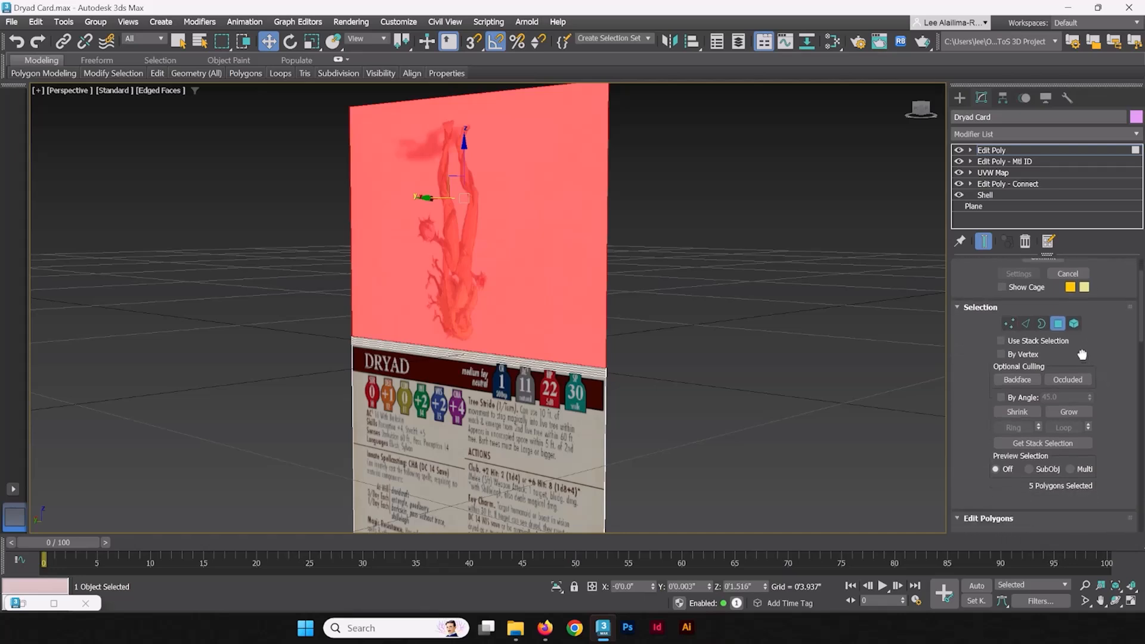
{"action": "scroll", "scroll_direction": "down", "scroll_amount": 3}
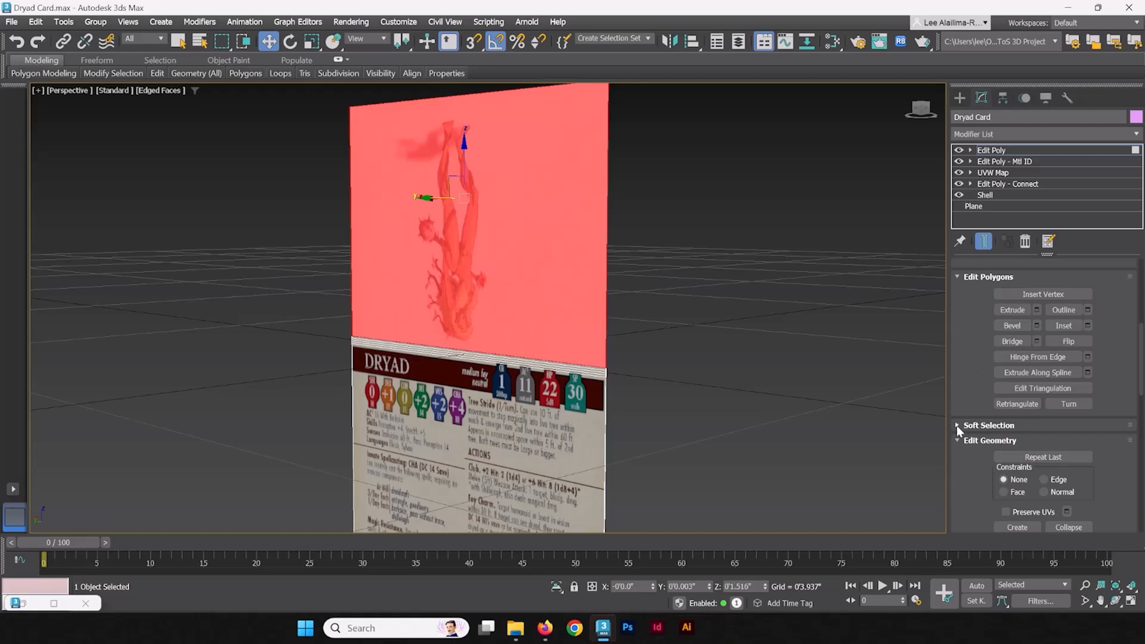
{"action": "left_click", "coordinate": [958, 425]}
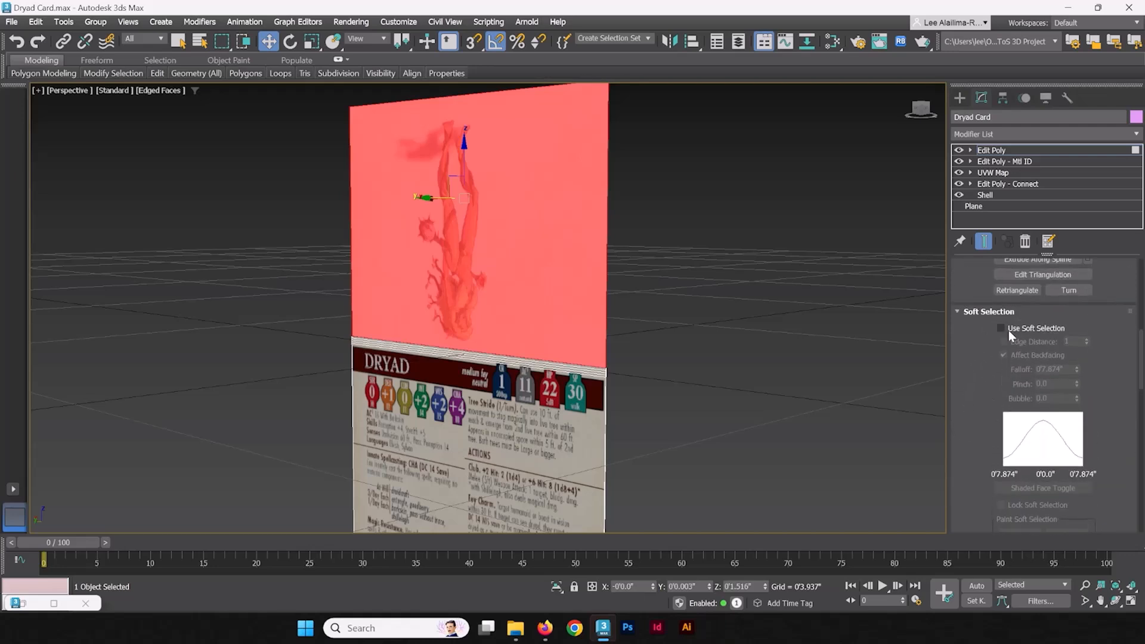
Enable Use Soft Selection and settle its falloff at about 0.063 inches
{"action": "left_click", "coordinate": [1001, 328]}
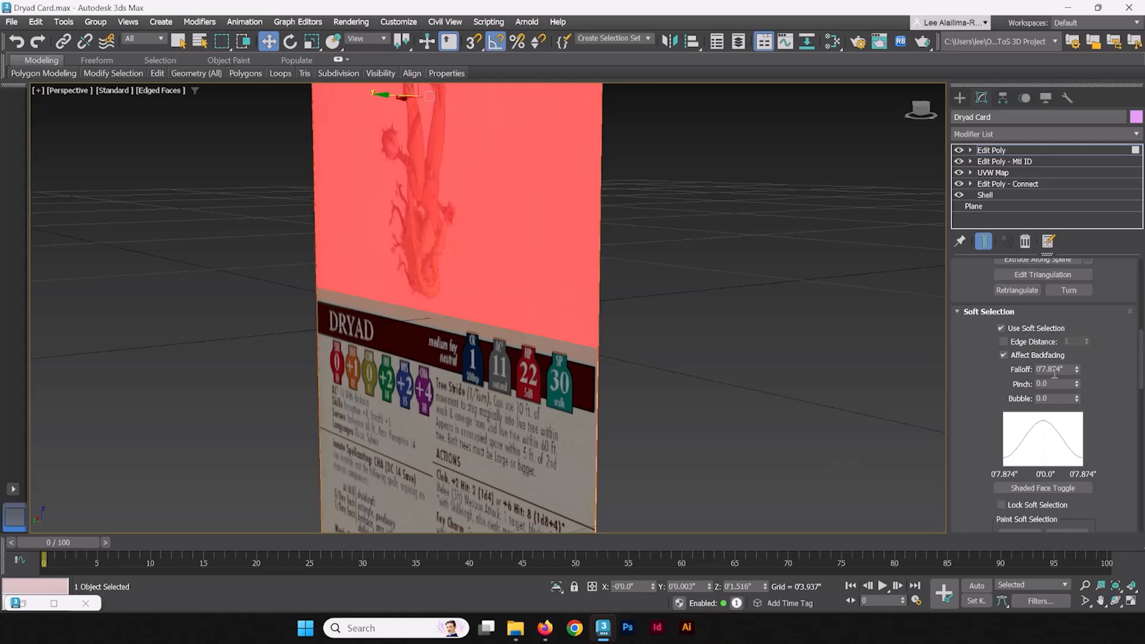
{"action": "mouse_move", "coordinate": [965, 387]}
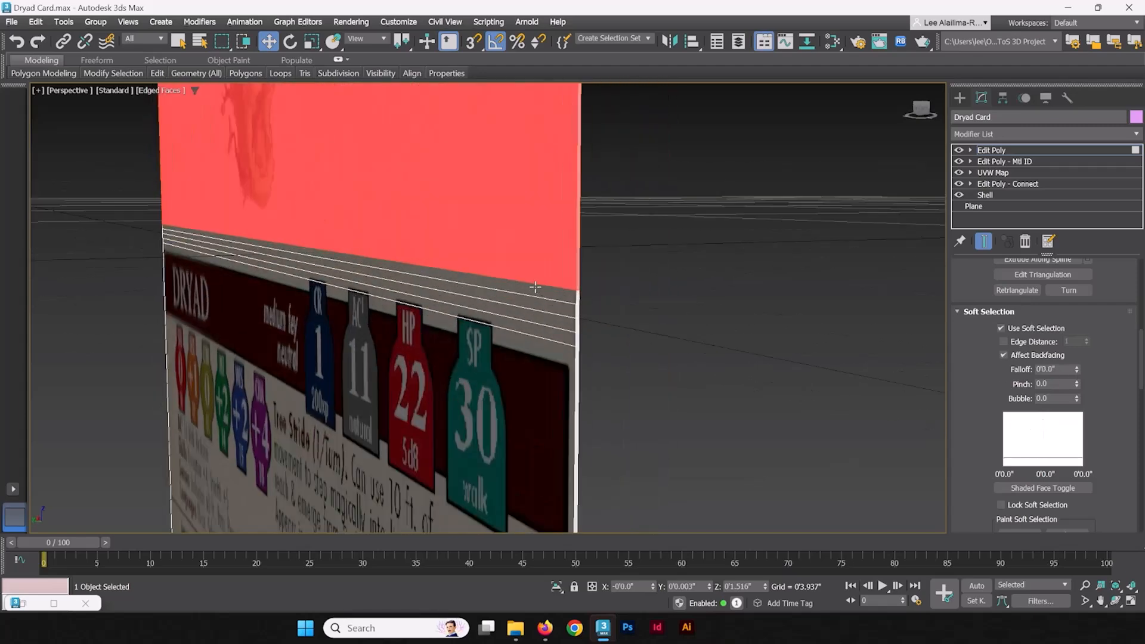
{"action": "left_click", "coordinate": [1076, 366]}
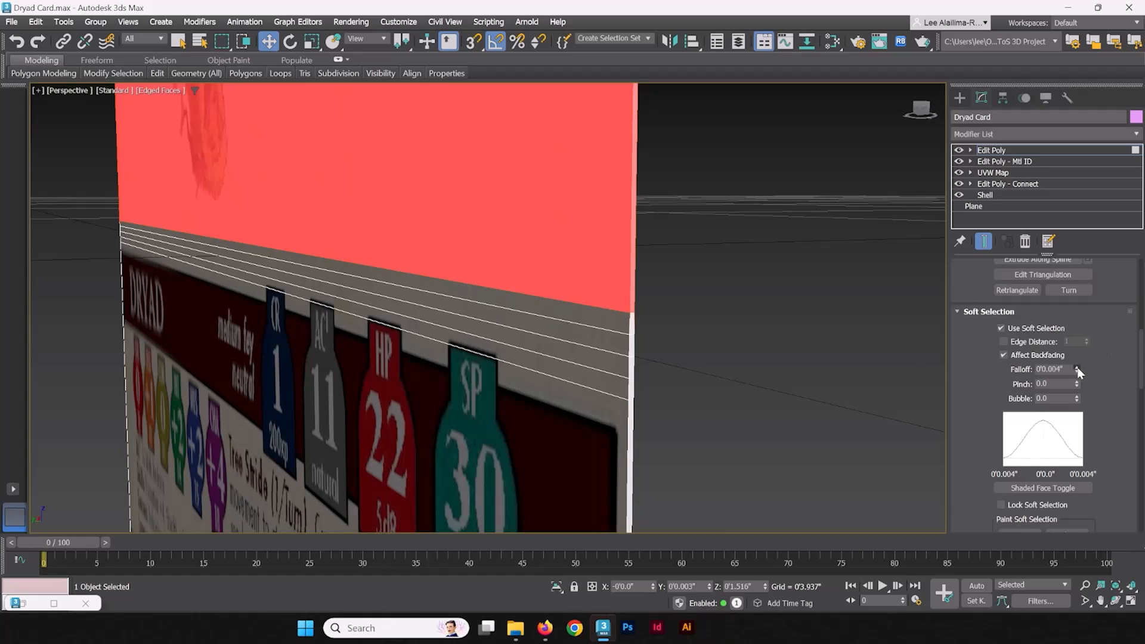
{"action": "left_click", "coordinate": [1077, 366]}
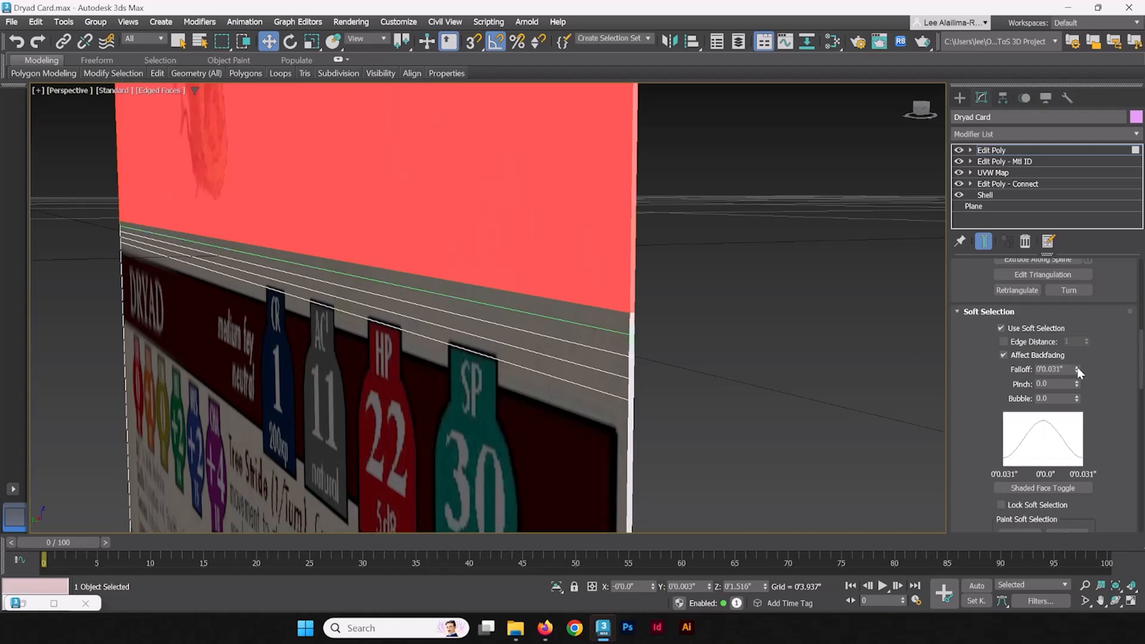
{"action": "left_click", "coordinate": [1076, 366]}
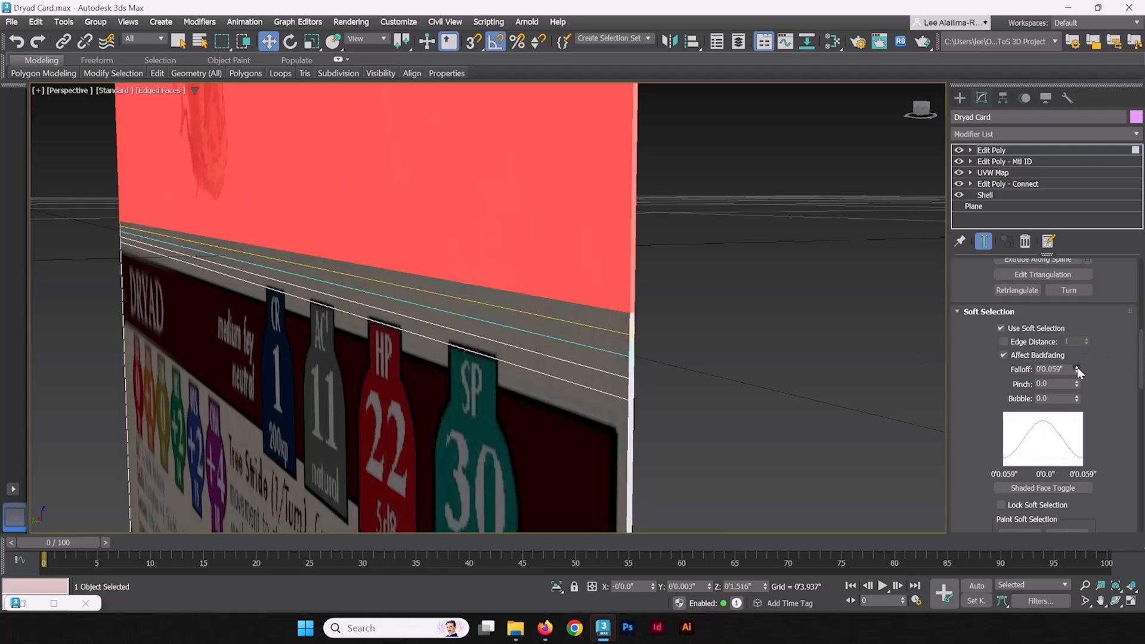
{"action": "left_click", "coordinate": [1076, 366]}
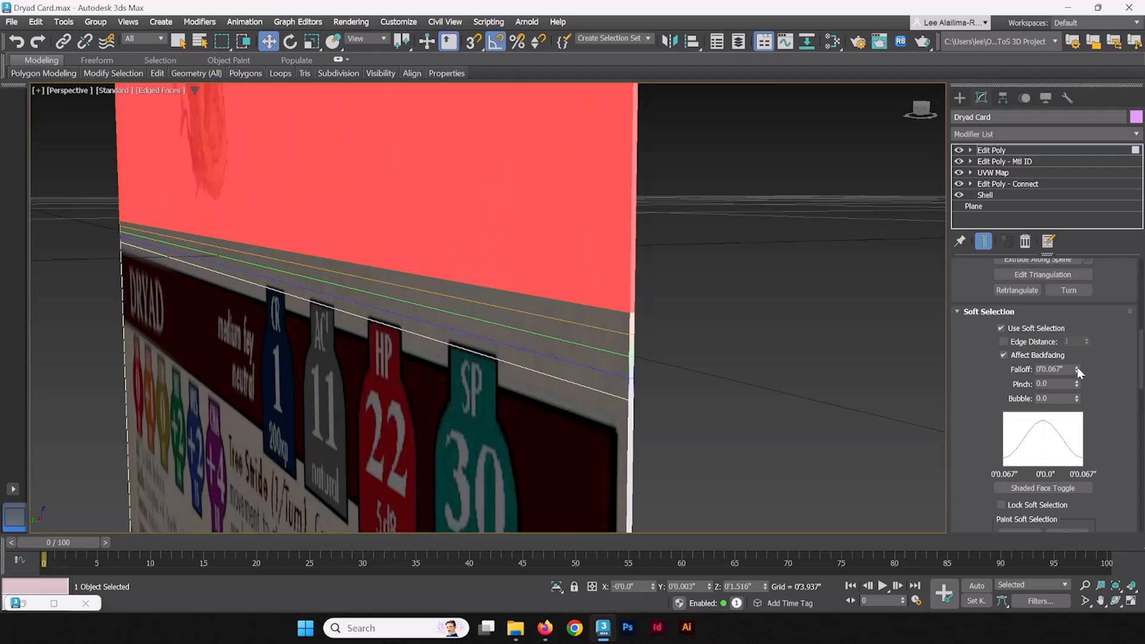
{"action": "left_click", "coordinate": [1076, 372]}
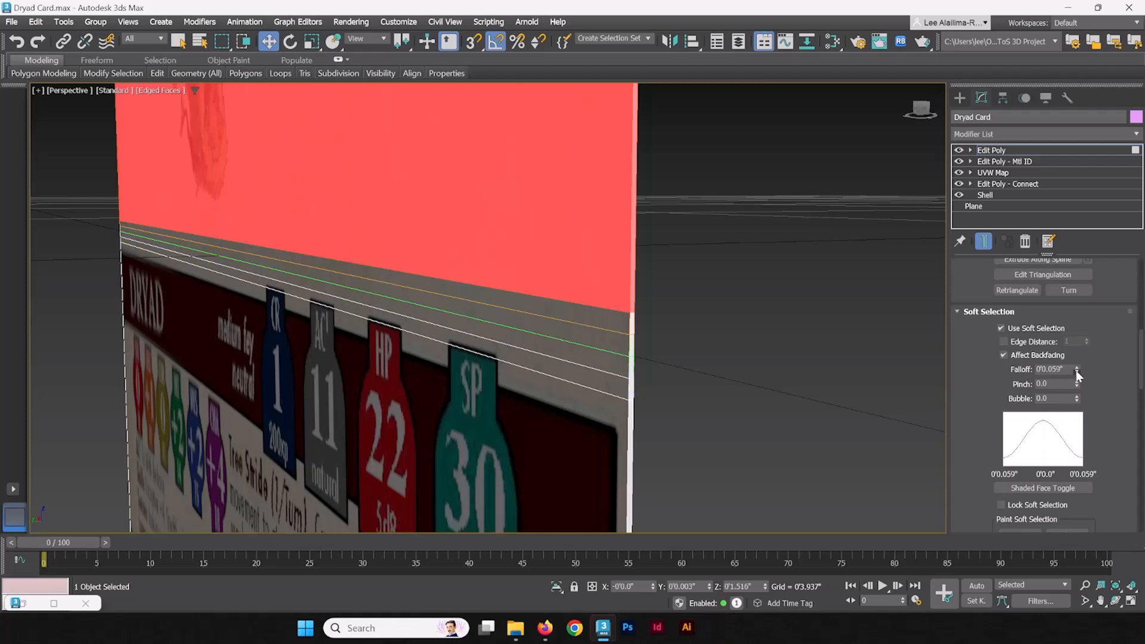
{"action": "left_click", "coordinate": [1076, 366]}
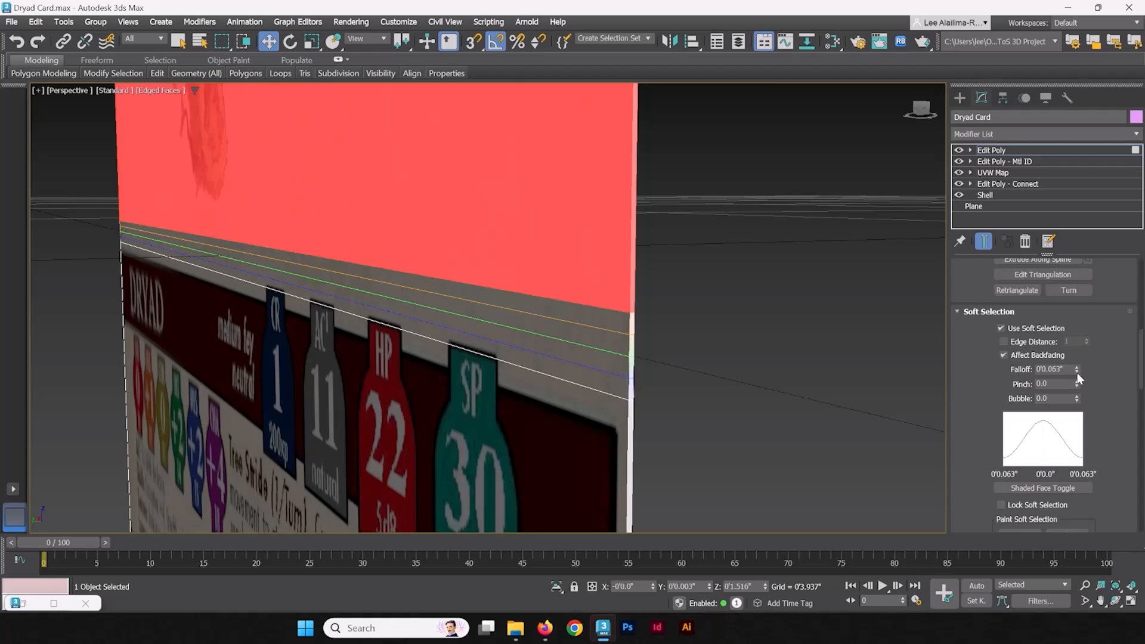
{"action": "left_click", "coordinate": [1077, 372]}
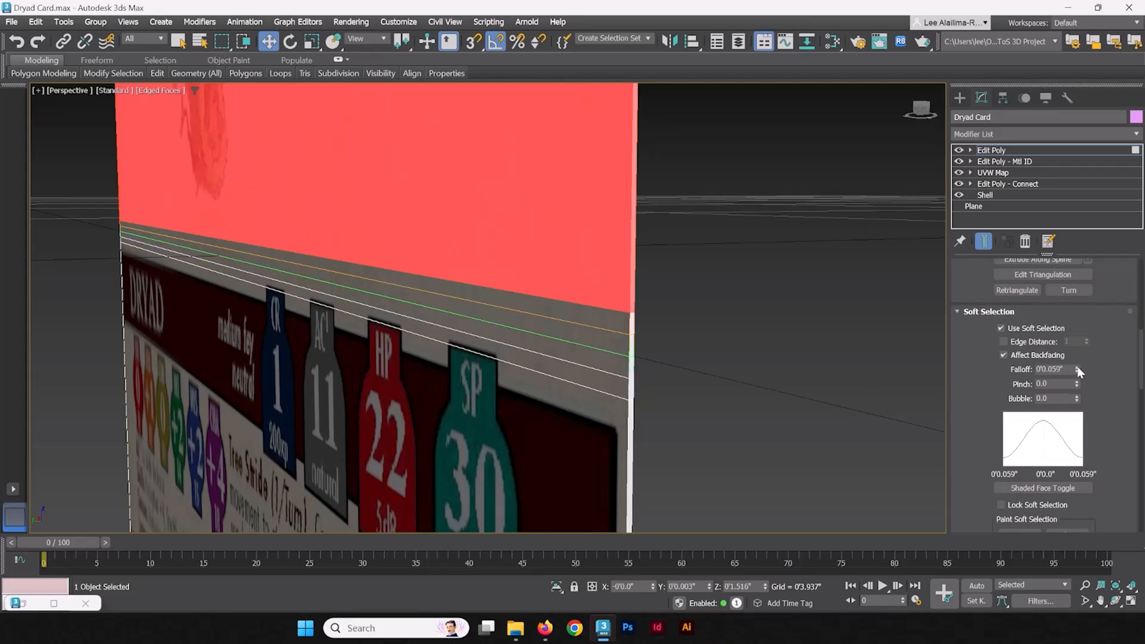
{"action": "left_click", "coordinate": [1077, 367]}
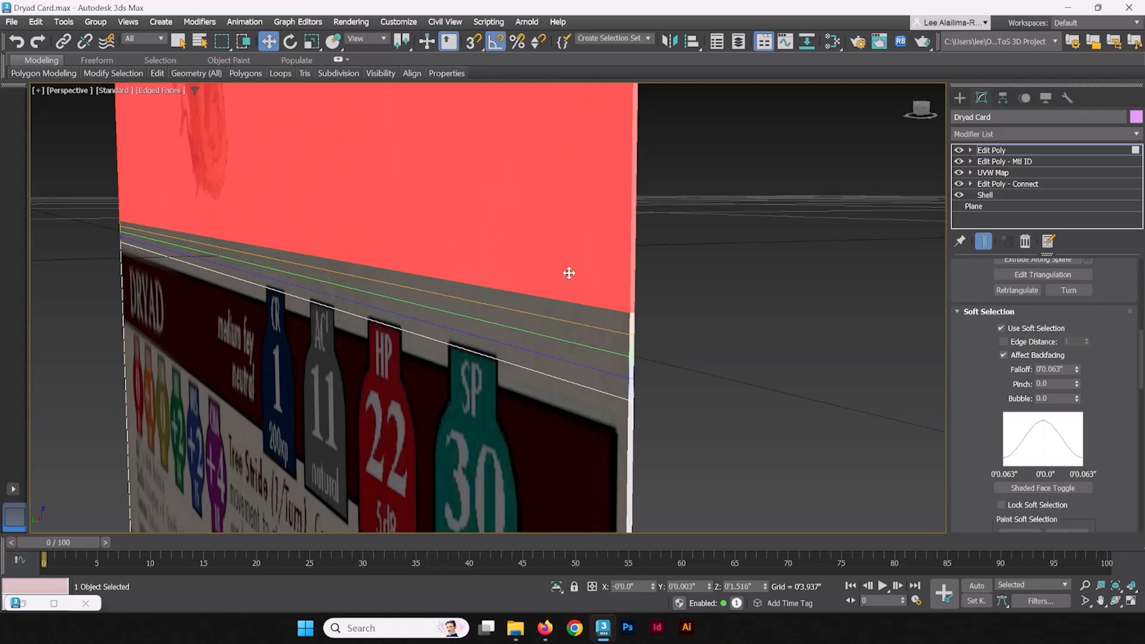
{"action": "mouse_move", "coordinate": [606, 294]}
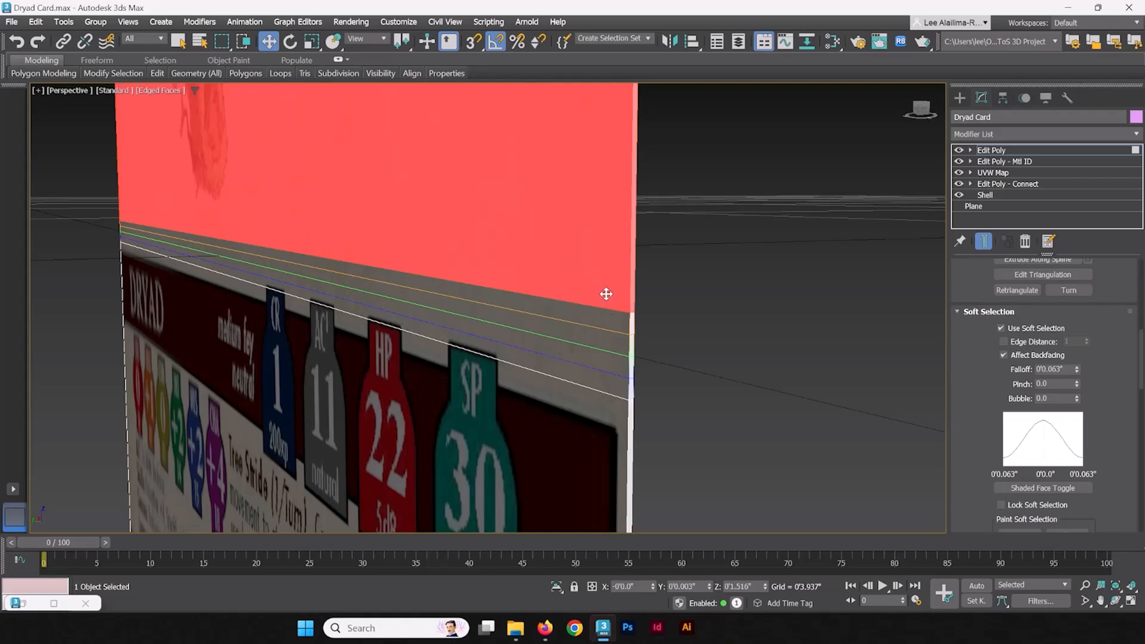
{"action": "mouse_move", "coordinate": [587, 361]}
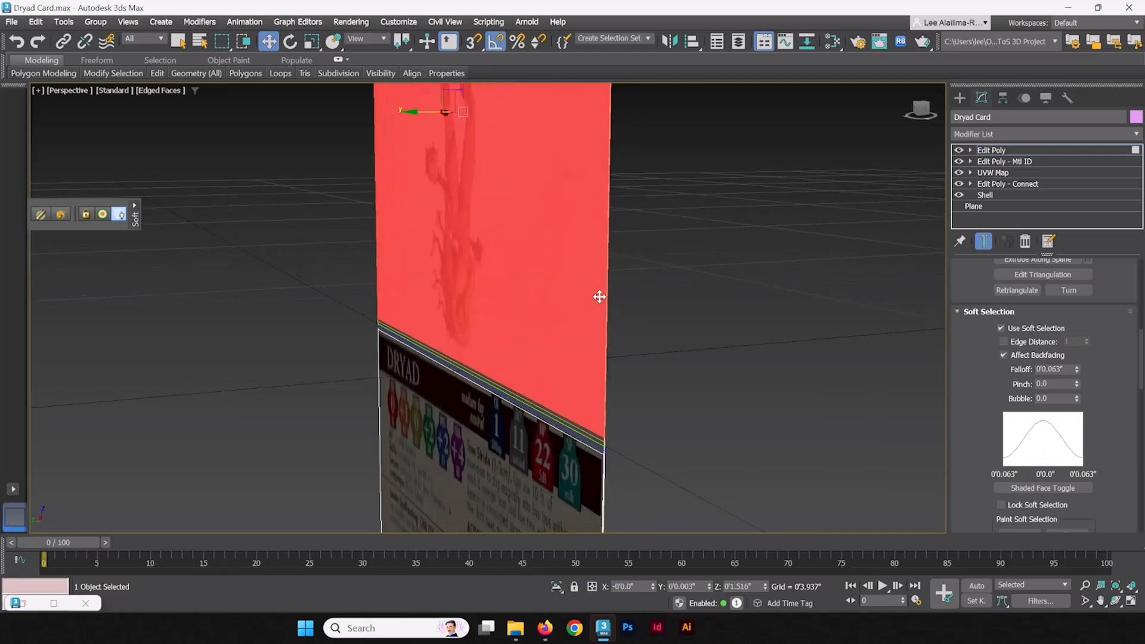
{"action": "mouse_move", "coordinate": [554, 216]}
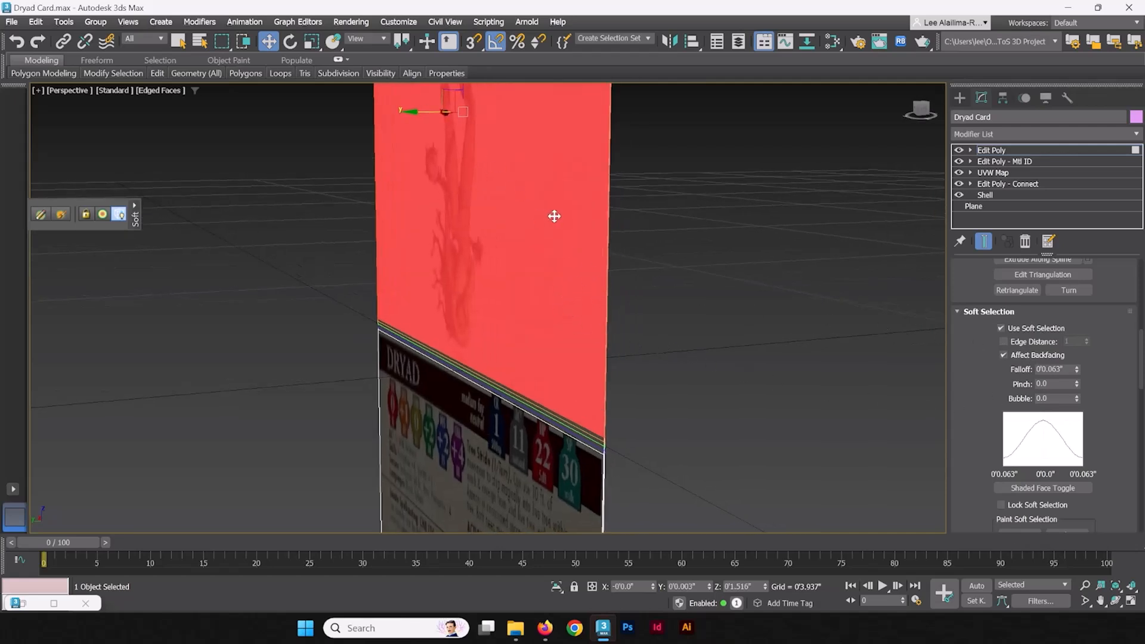
Undo the trial bend and turn on Lock Soft Selection for the upper polygons
{"action": "scroll", "scroll_direction": "down", "scroll_amount": 3}
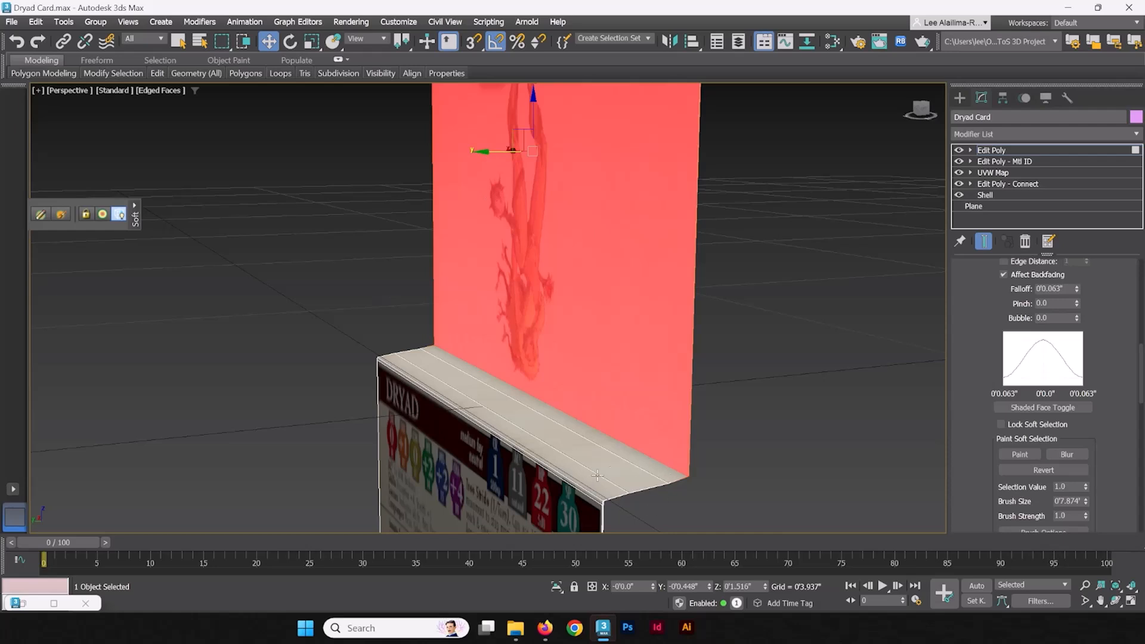
{"action": "mouse_move", "coordinate": [636, 245]}
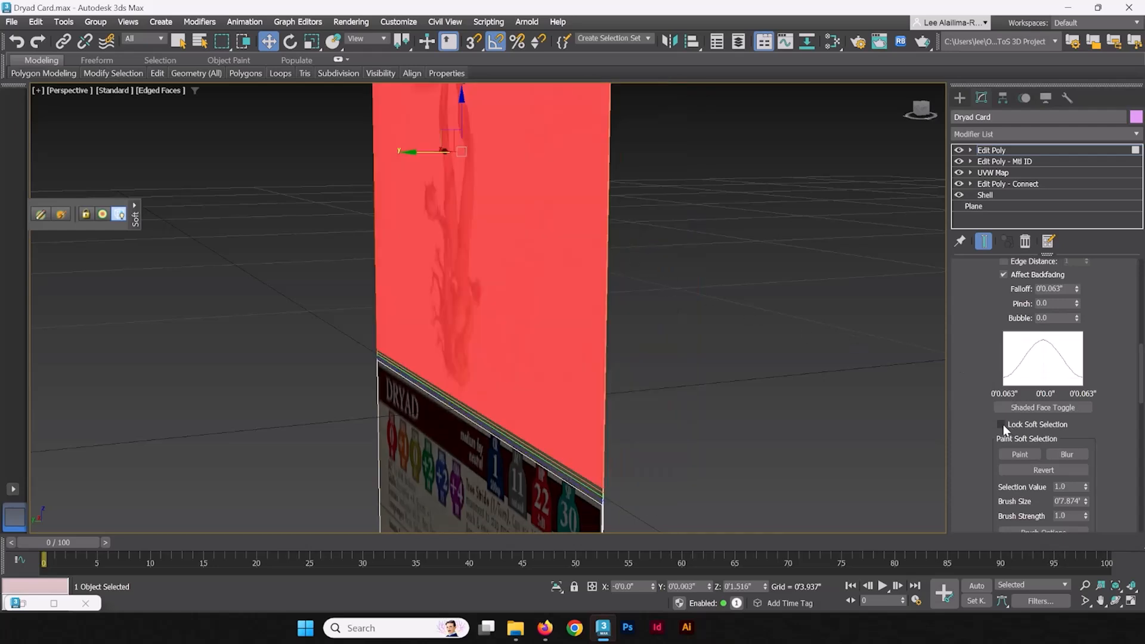
{"action": "left_click", "coordinate": [1001, 425]}
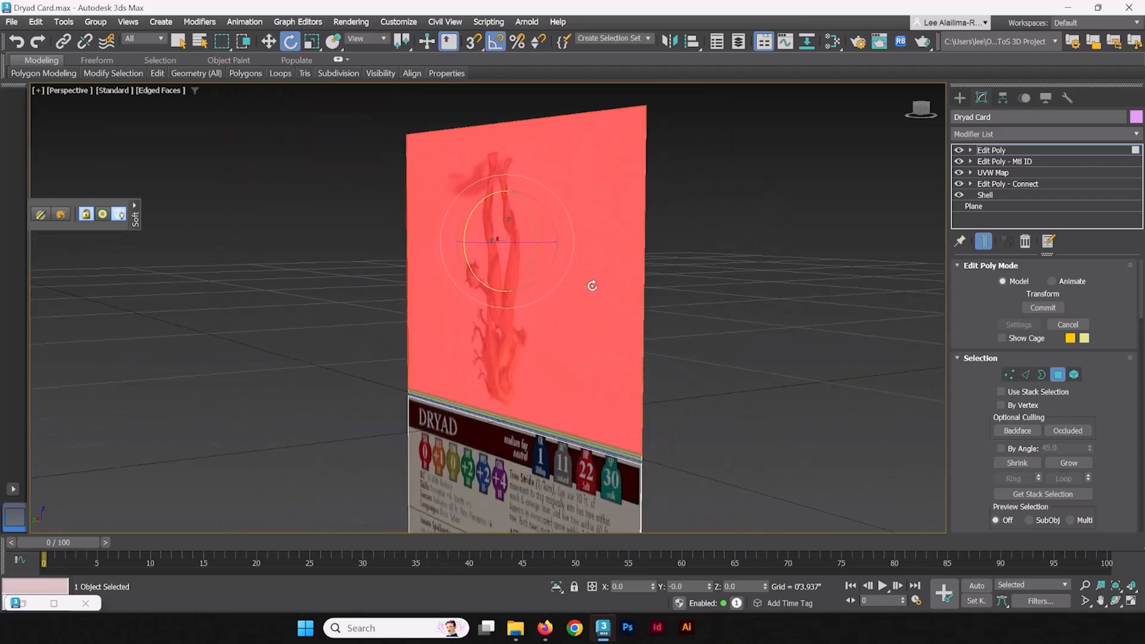
{"action": "mouse_move", "coordinate": [470, 219]}
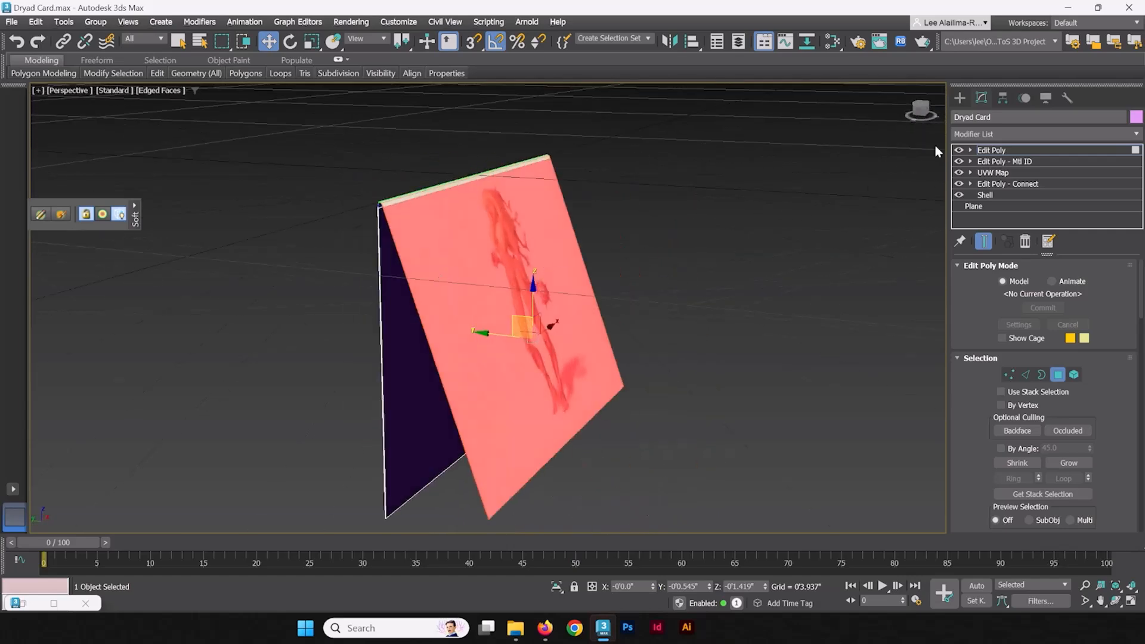
Rotate the soft-selected upper half back around the seam into a tent shape
{"action": "scroll", "scroll_direction": "up", "scroll_amount": 3}
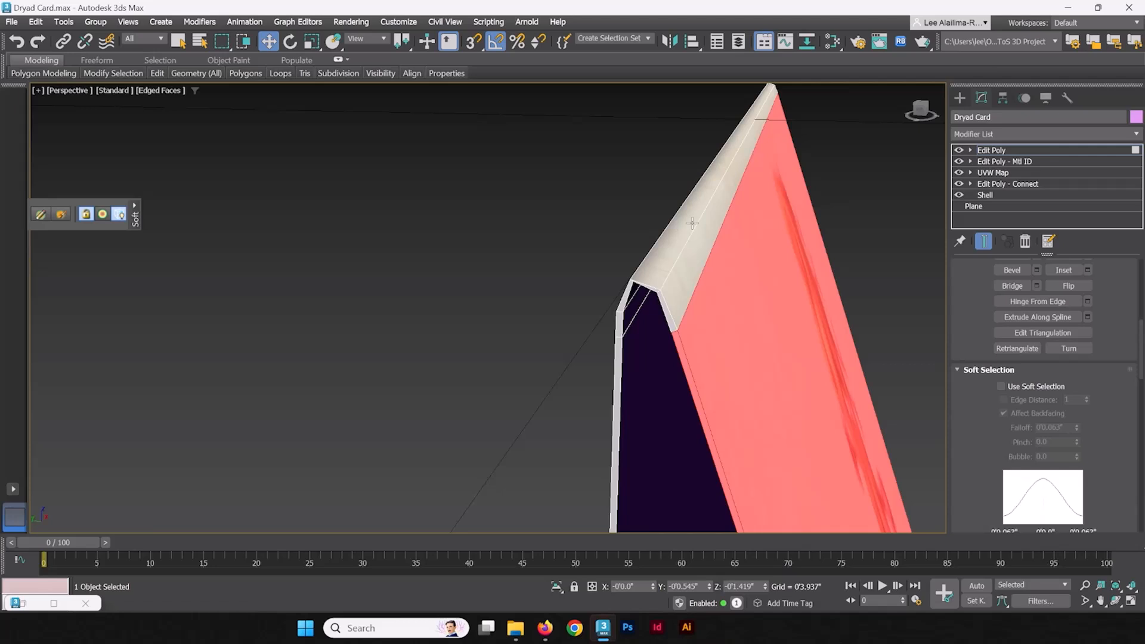
{"action": "mouse_move", "coordinate": [991, 161]}
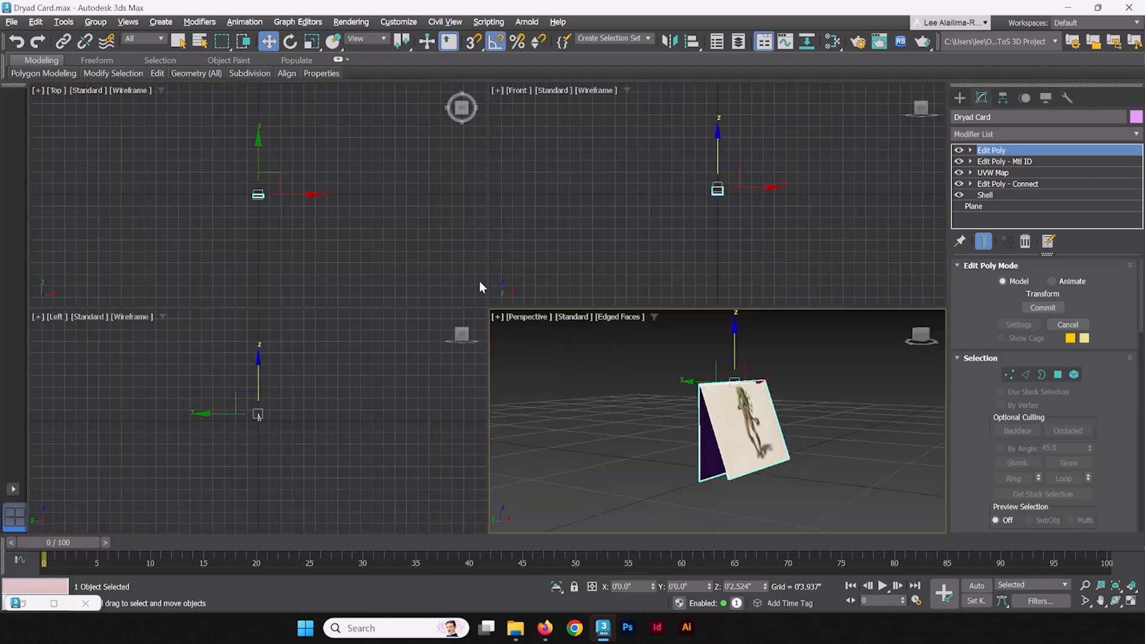
{"action": "mouse_move", "coordinate": [284, 371]}
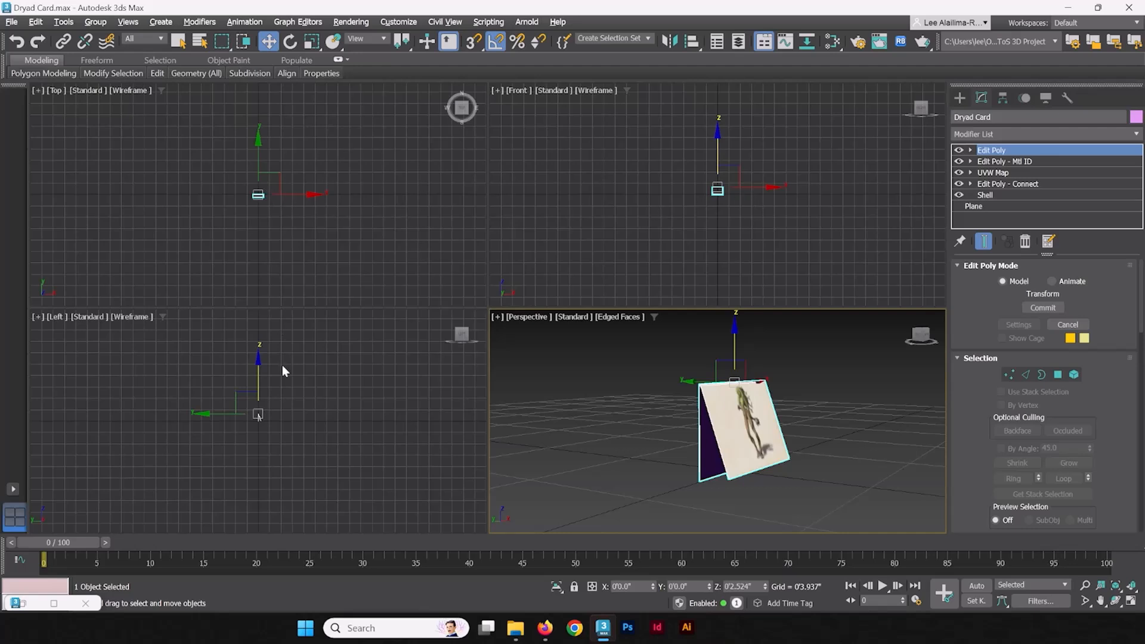
{"action": "mouse_move", "coordinate": [348, 367]}
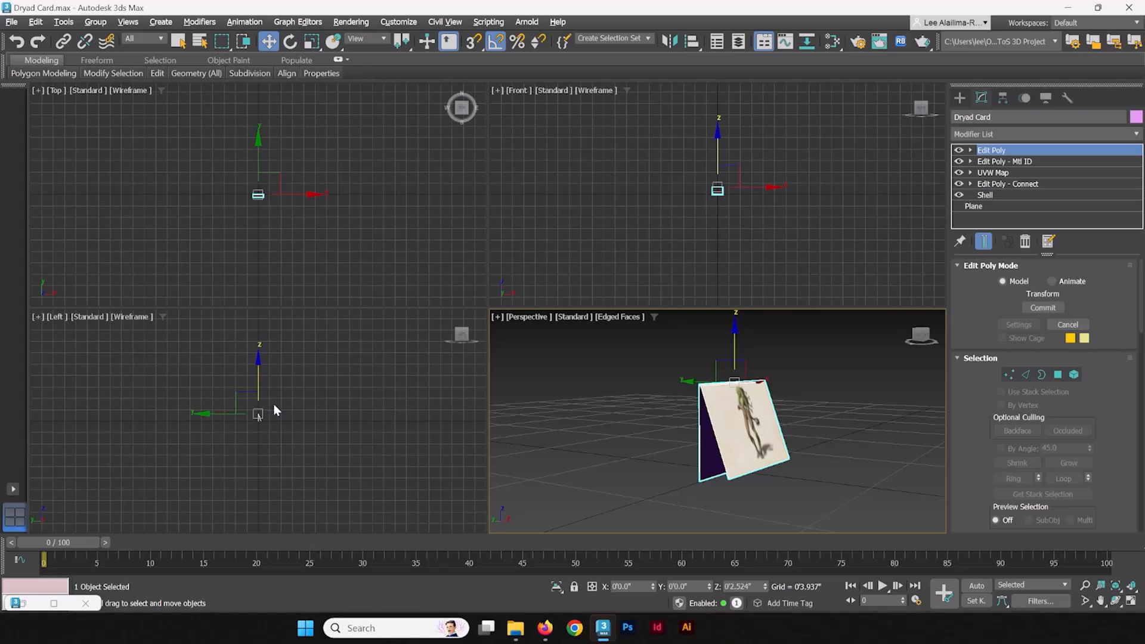
{"action": "mouse_move", "coordinate": [299, 398]}
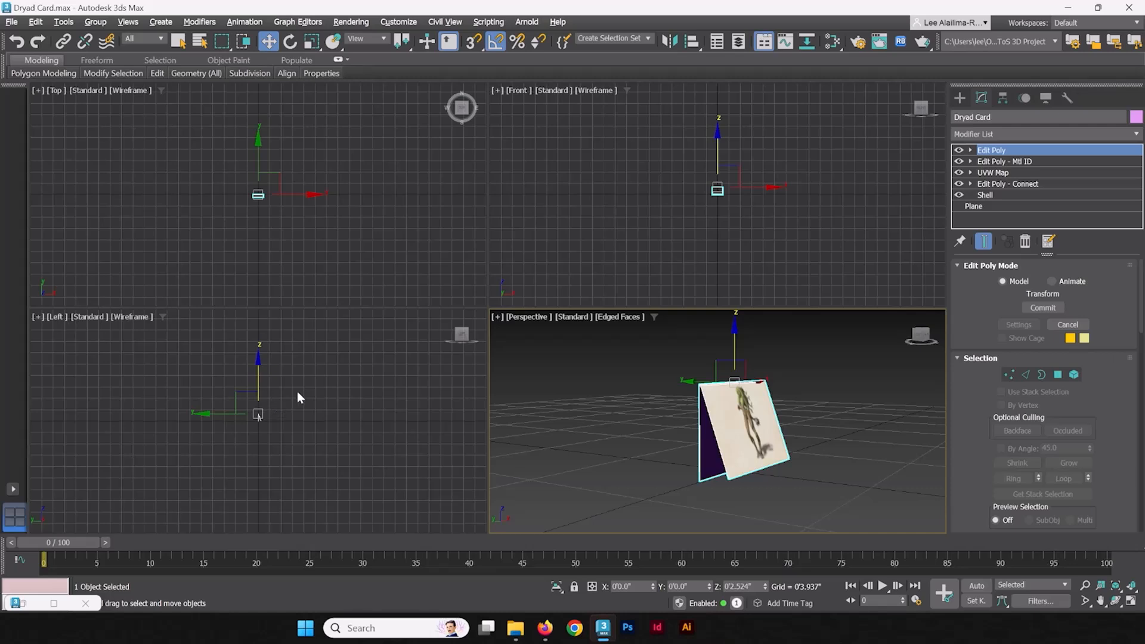
{"action": "mouse_move", "coordinate": [90, 391]}
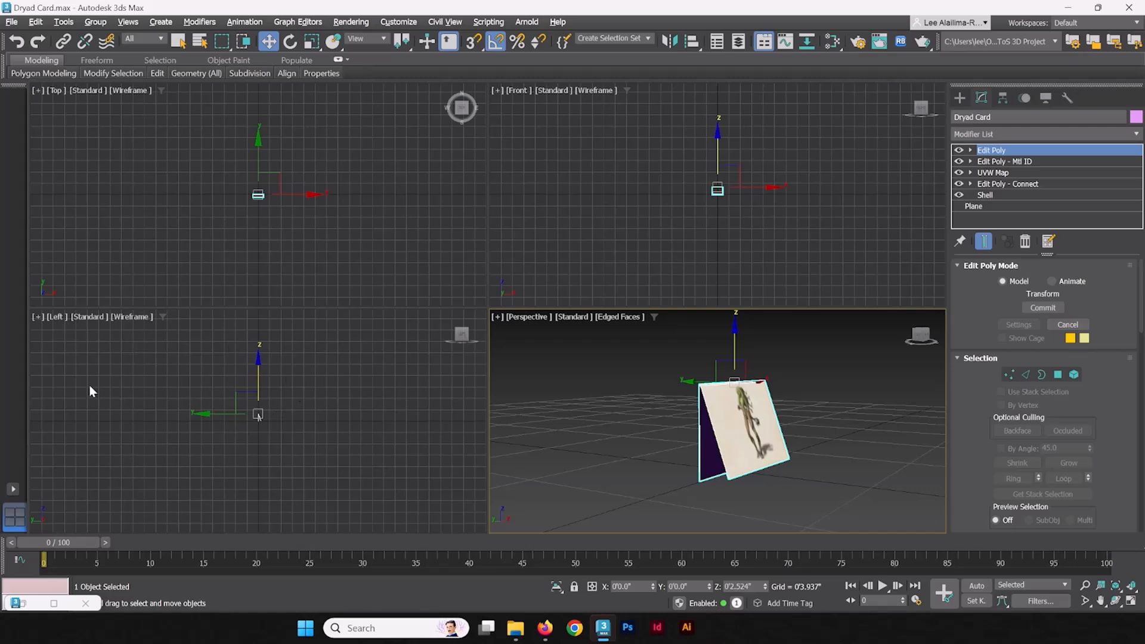
{"action": "mouse_move", "coordinate": [247, 432]}
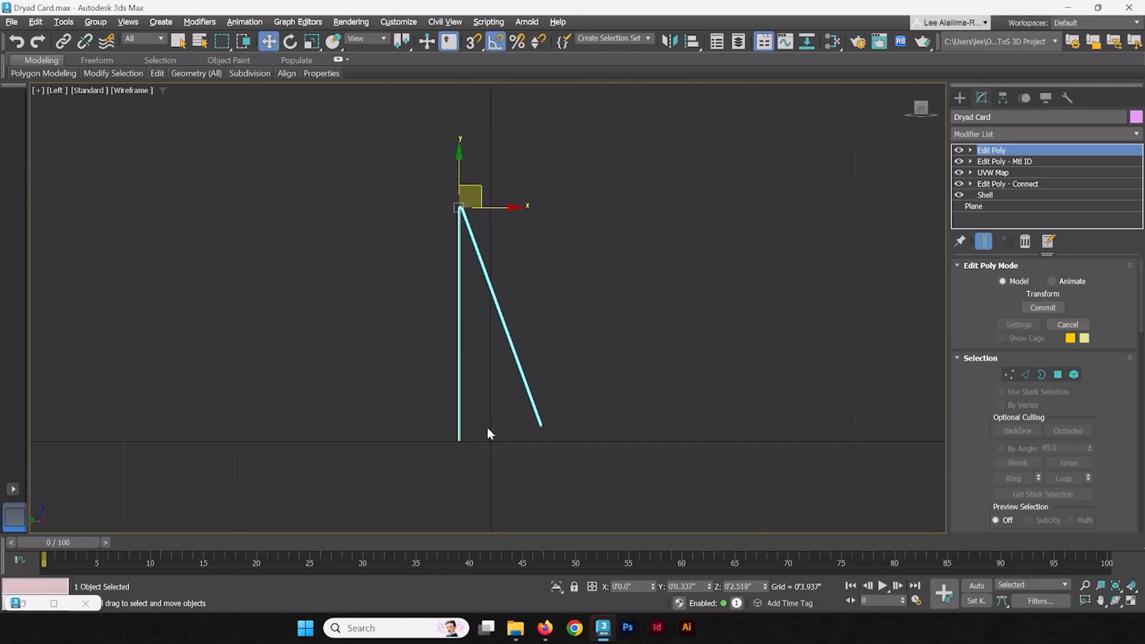
{"action": "mouse_move", "coordinate": [509, 269]}
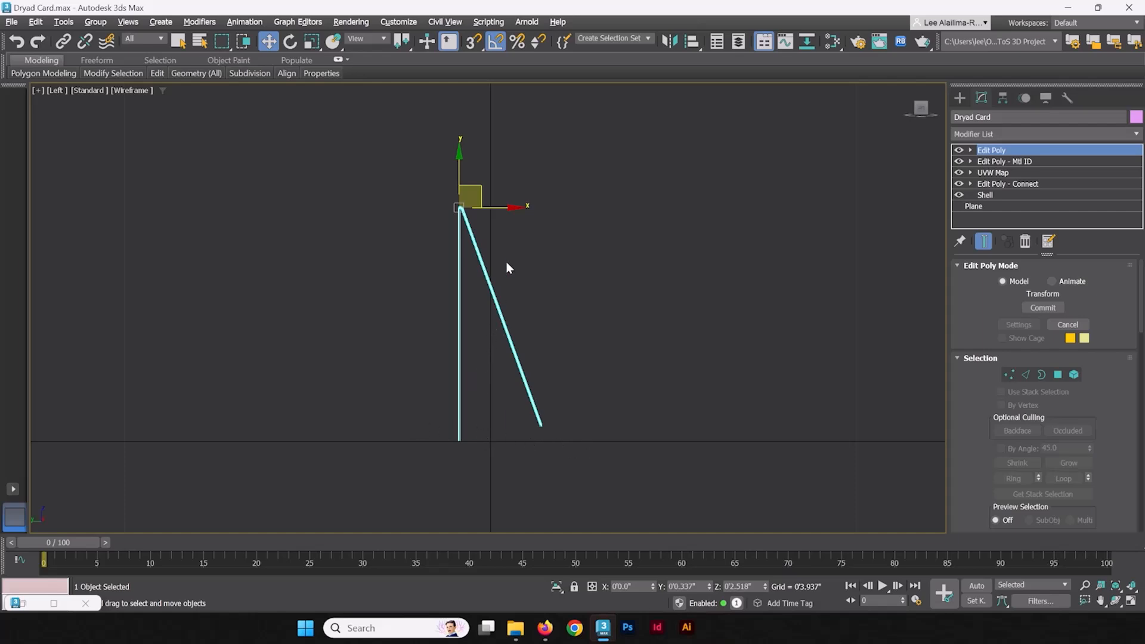
Rotate the card -10° so both halves lean evenly, then move it down onto the grid floor
{"action": "left_click", "coordinate": [290, 42]}
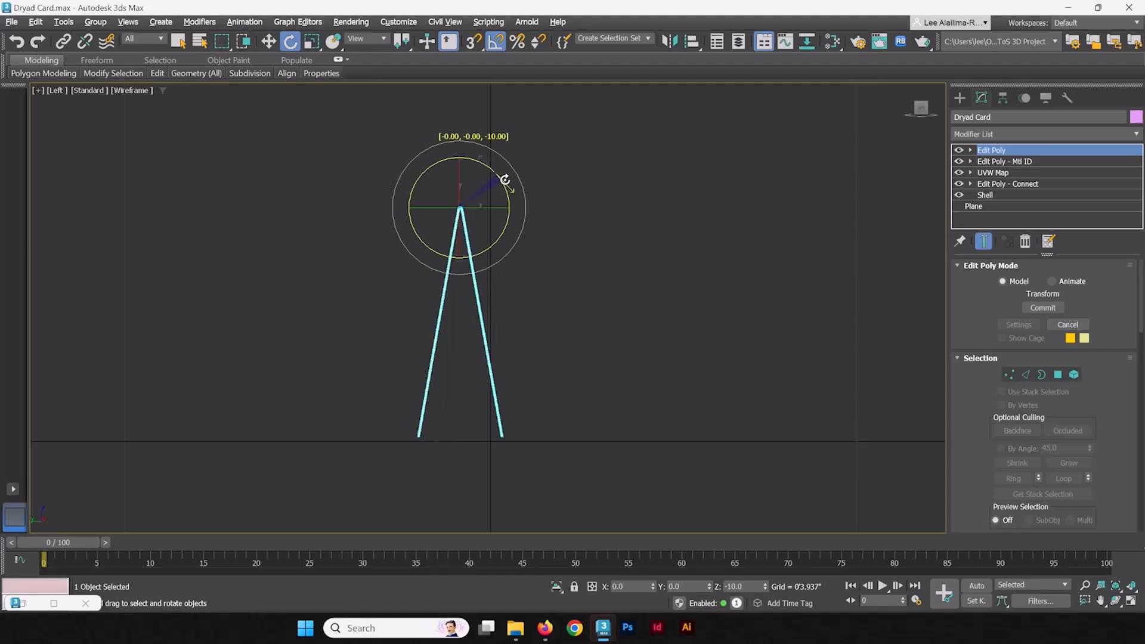
{"action": "left_click", "coordinate": [267, 41]}
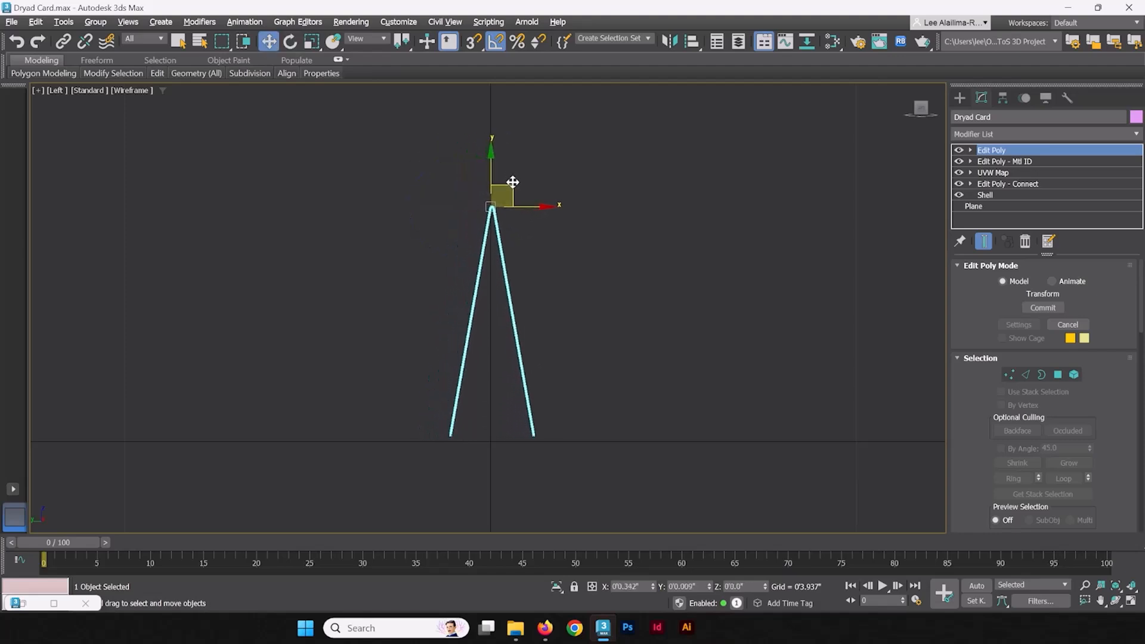
{"action": "left_click_drag", "start_coordinate": [491, 183], "coordinate": [491, 188]}
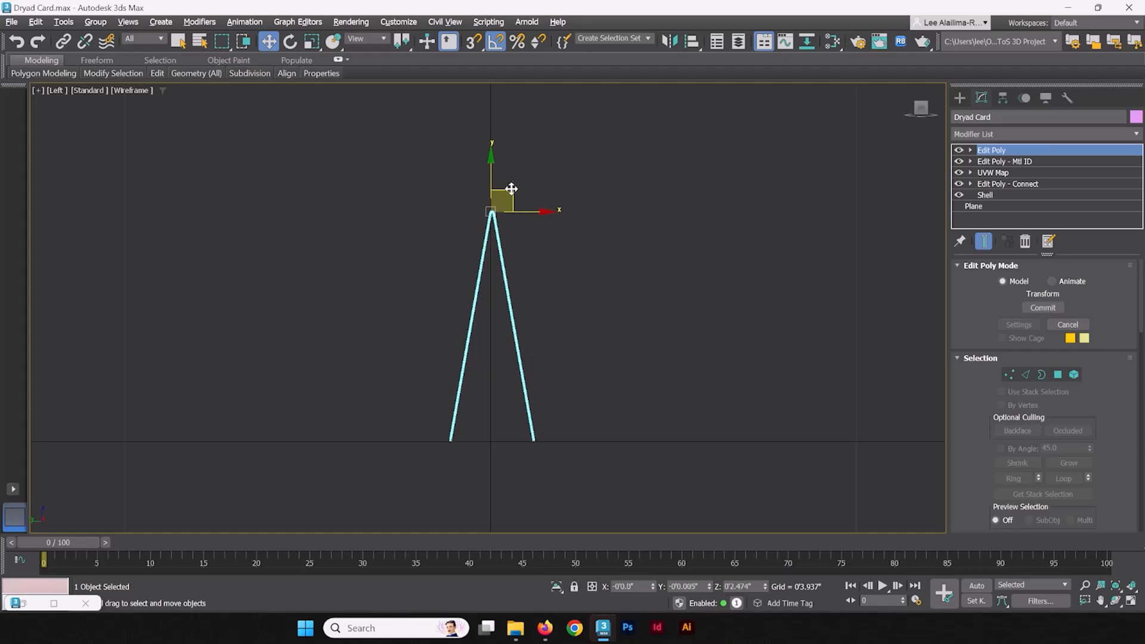